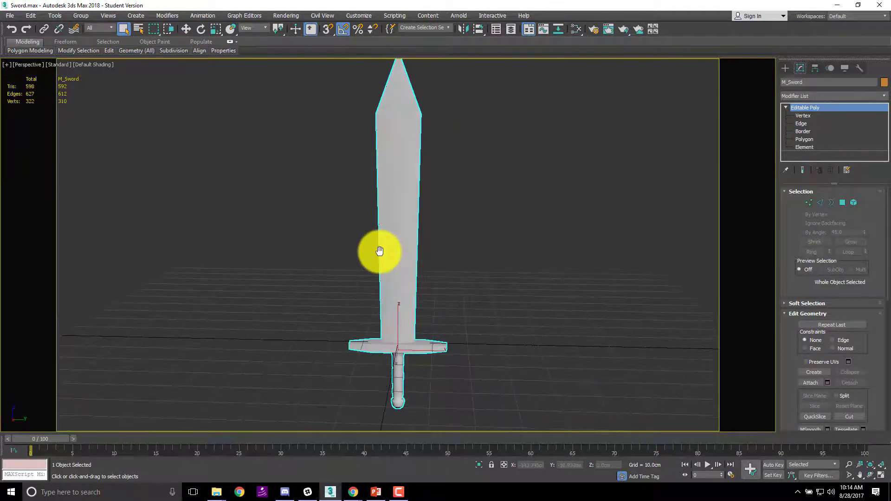
Render the current viewport of the M_Sword model with F9
key(F9)
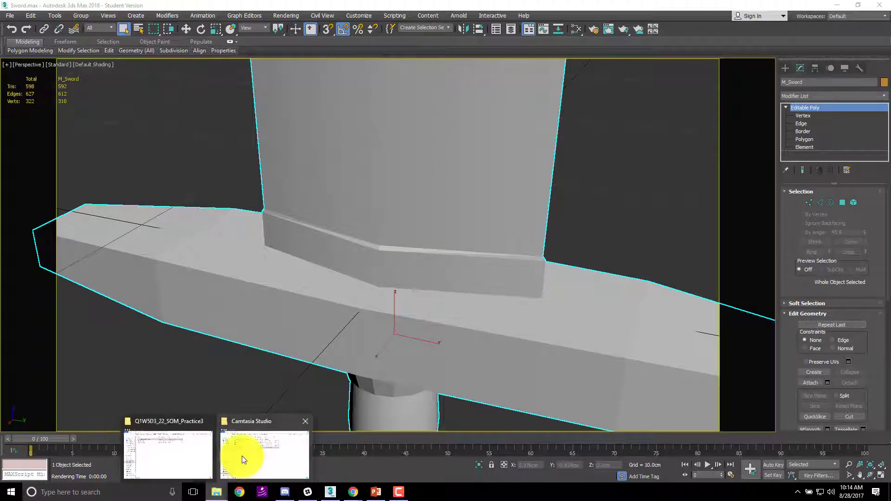
mouse_move(201, 442)
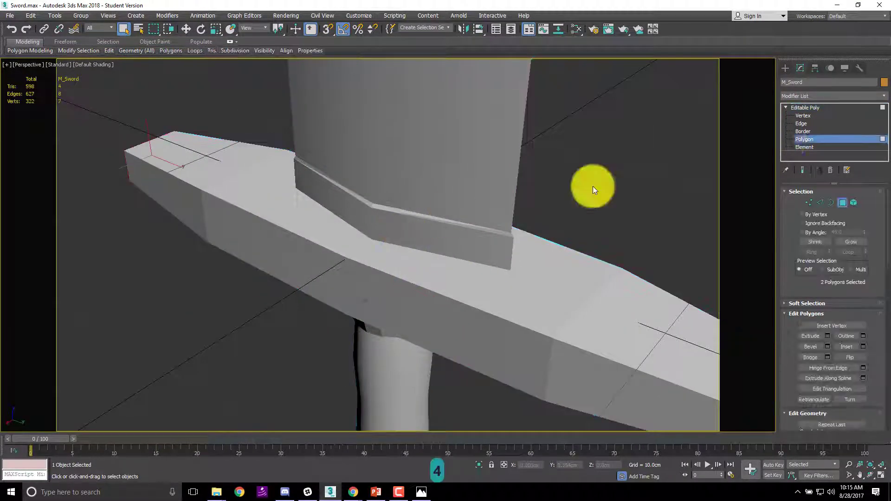
Pick the flat and bevelled blade faces, including the tip and long side, for material IDs
click(402, 201)
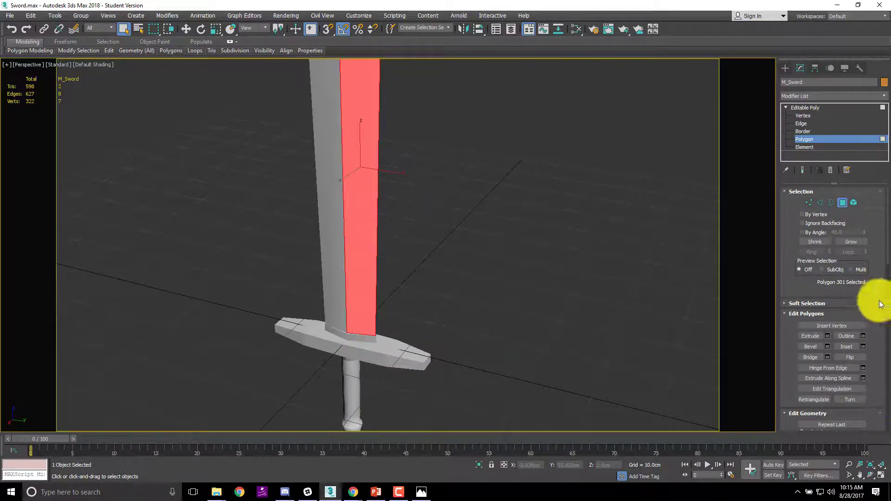
mouse_move(777, 284)
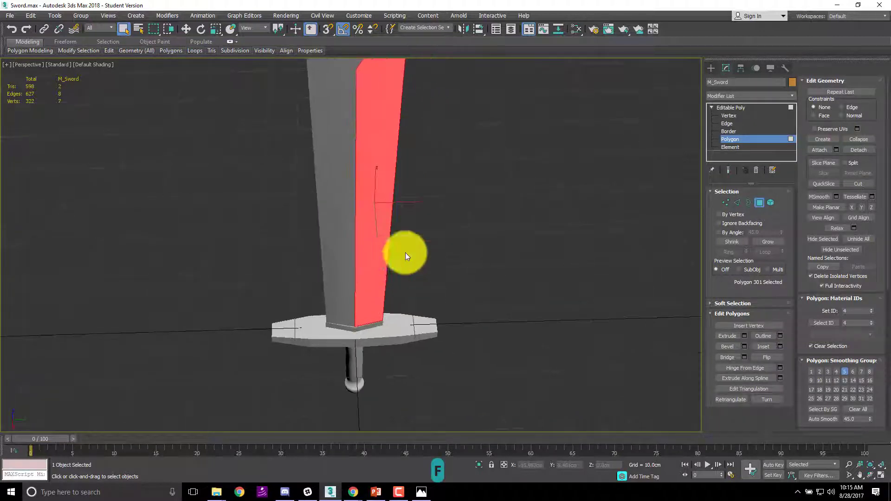
mouse_move(839, 338)
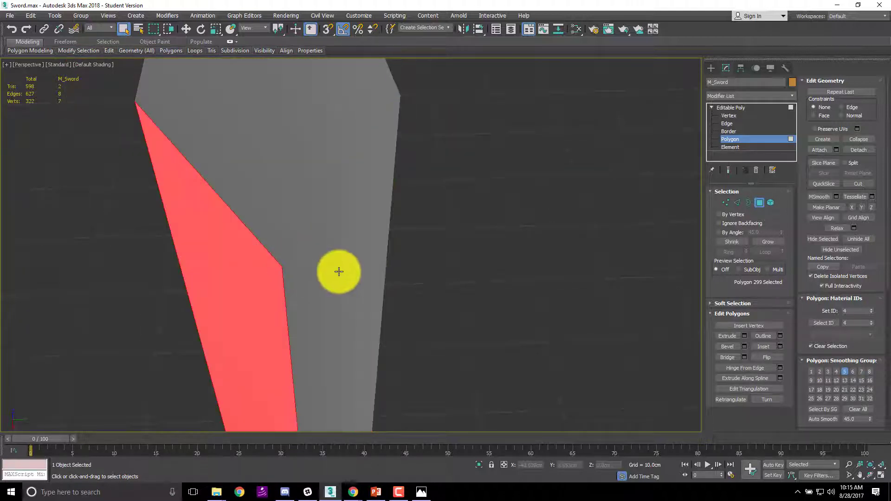
click(339, 272)
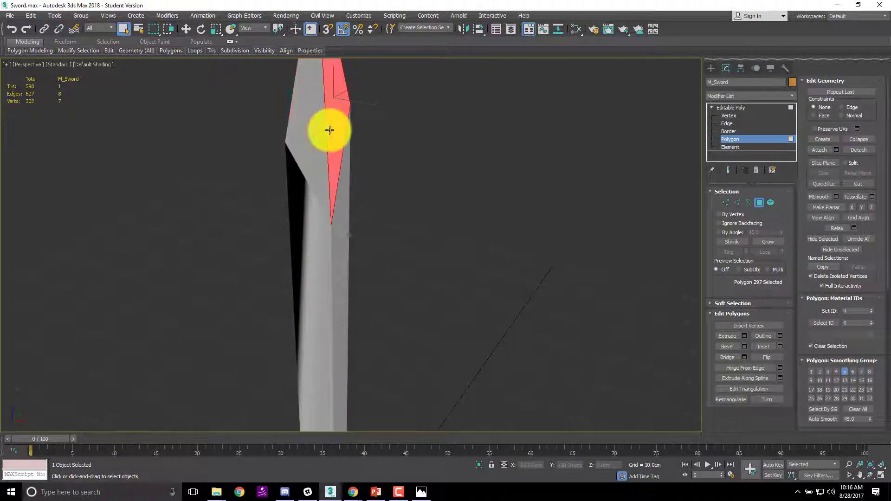
click(350, 239)
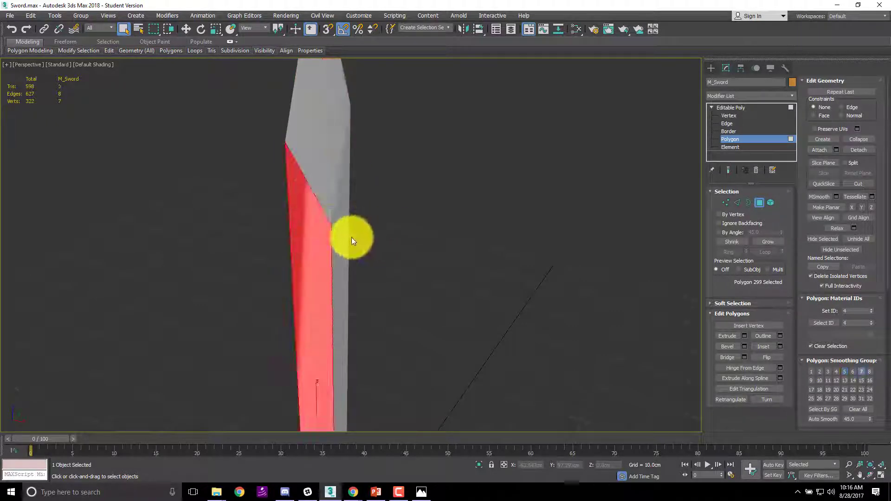
click(345, 246)
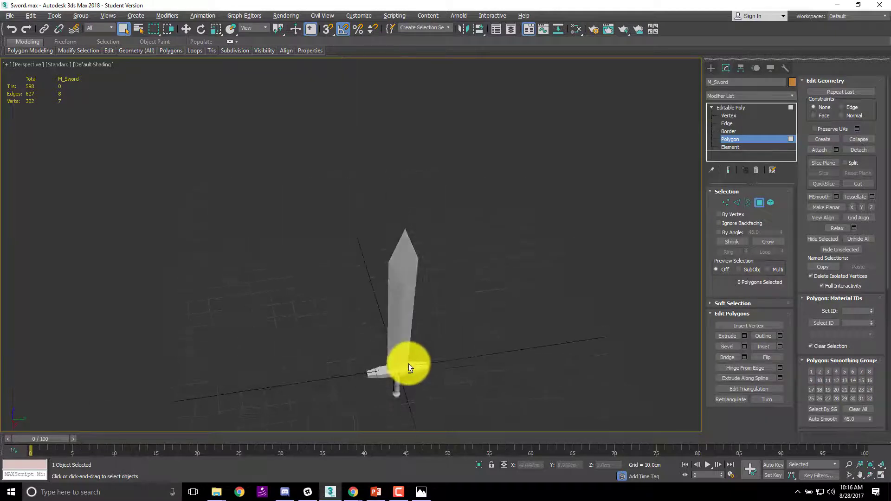
Pick the lower blade face and the step faces just above the guard for material IDs
scroll(up, 3)
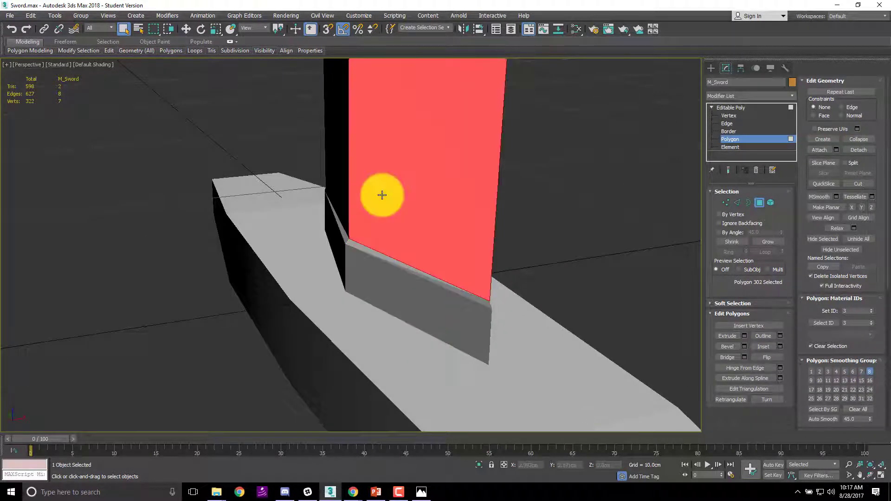
click(406, 268)
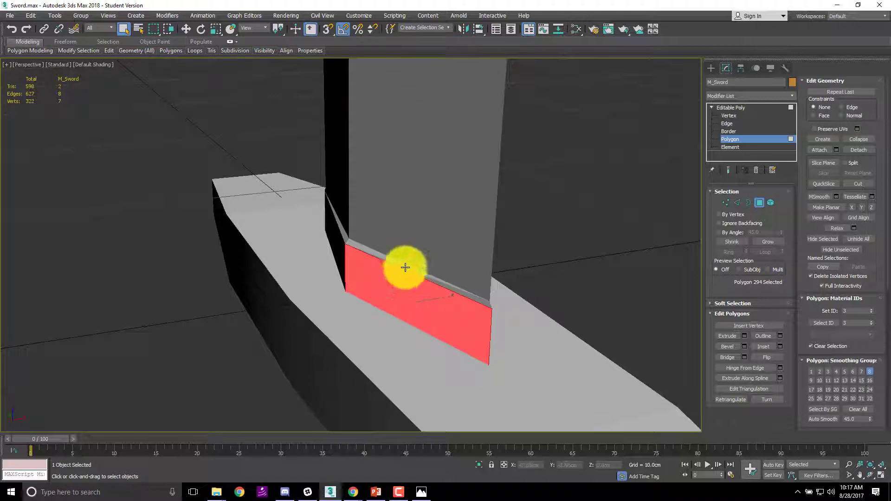
click(340, 235)
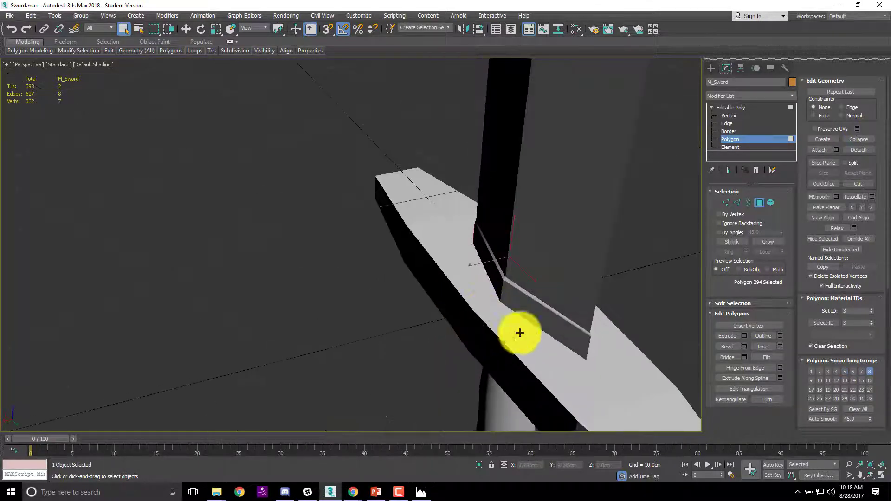
click(546, 319)
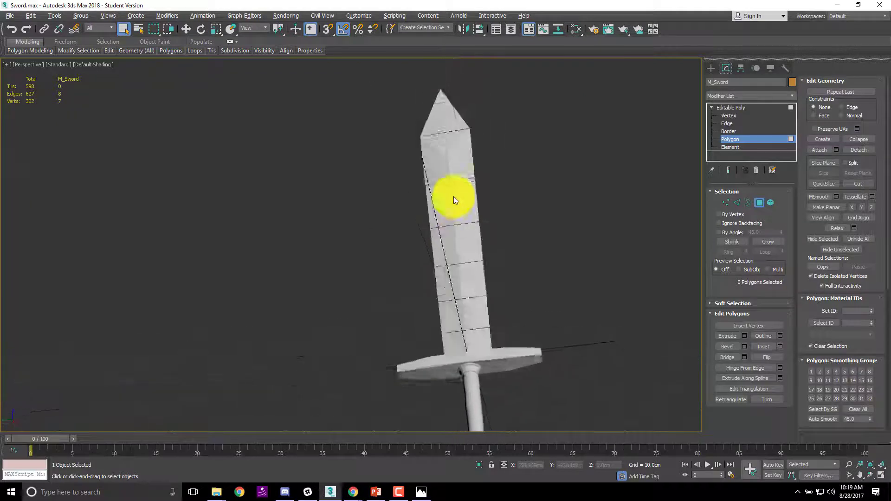
Zoom in below the crossguard to reach its underside faces
scroll(up, 3)
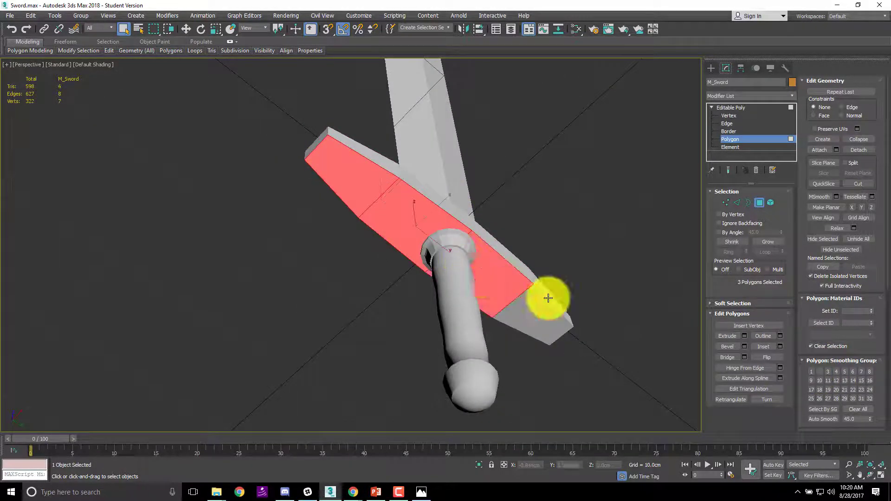
Pick the crossguard underside faces and the collar polygon ring at the top of the grip
click(548, 298)
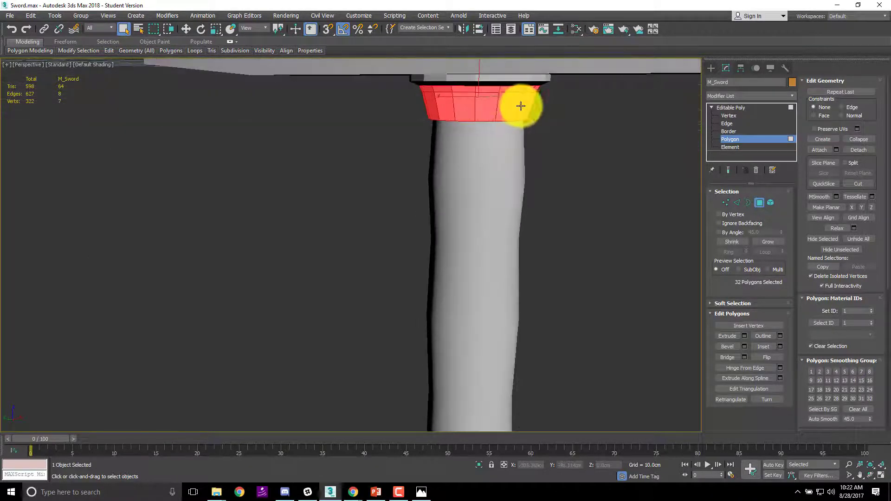
click(485, 110)
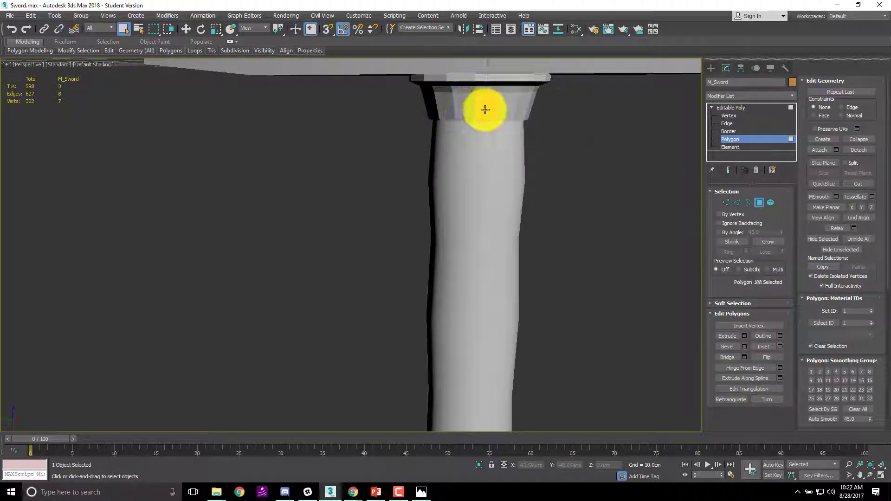
mouse_move(505, 106)
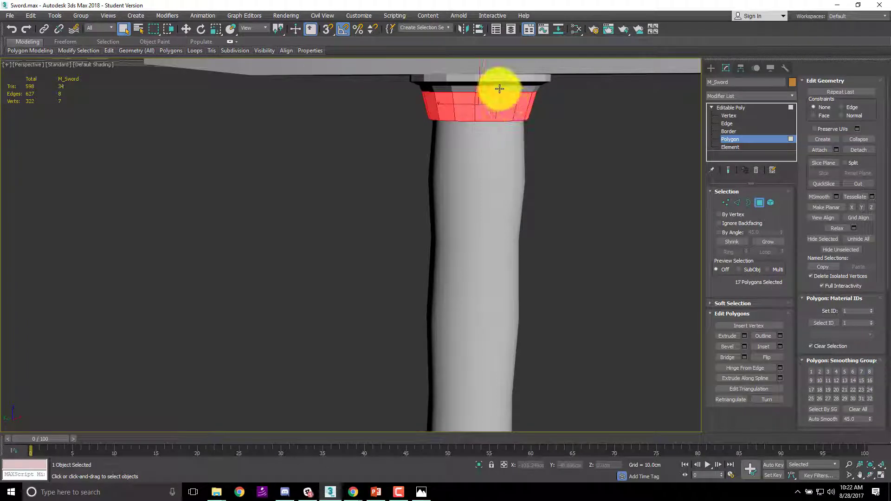
mouse_move(481, 88)
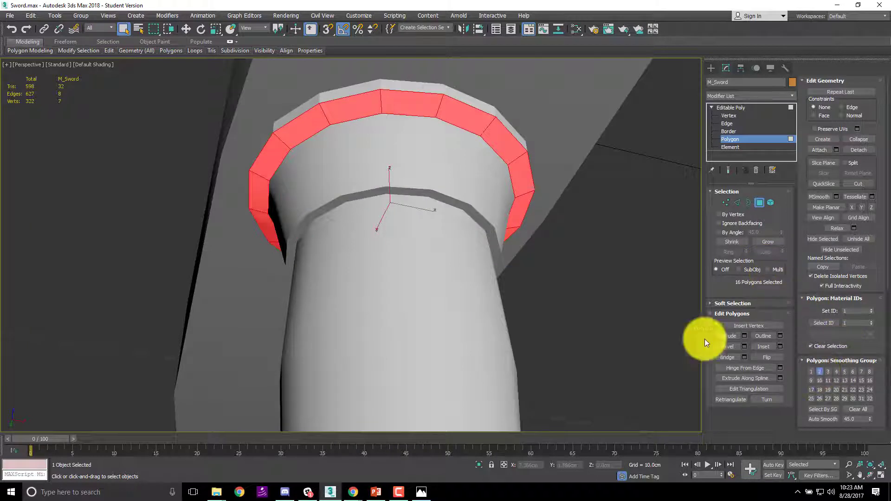
mouse_move(430, 124)
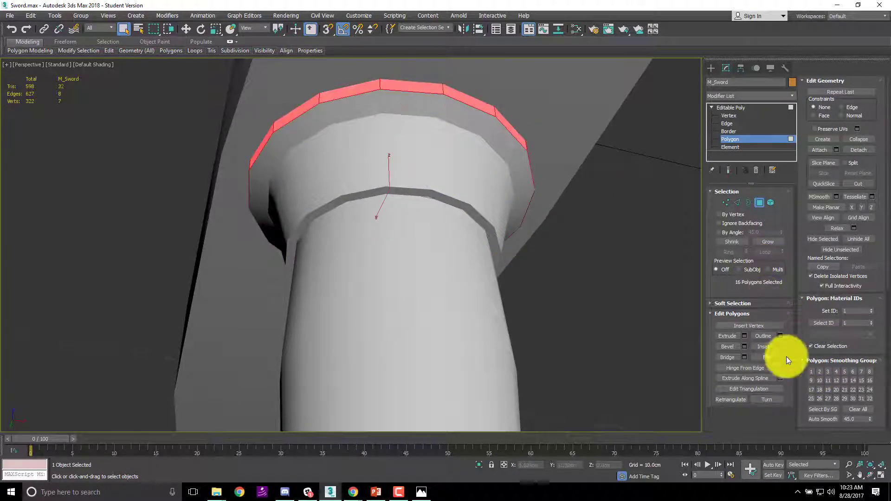
click(595, 238)
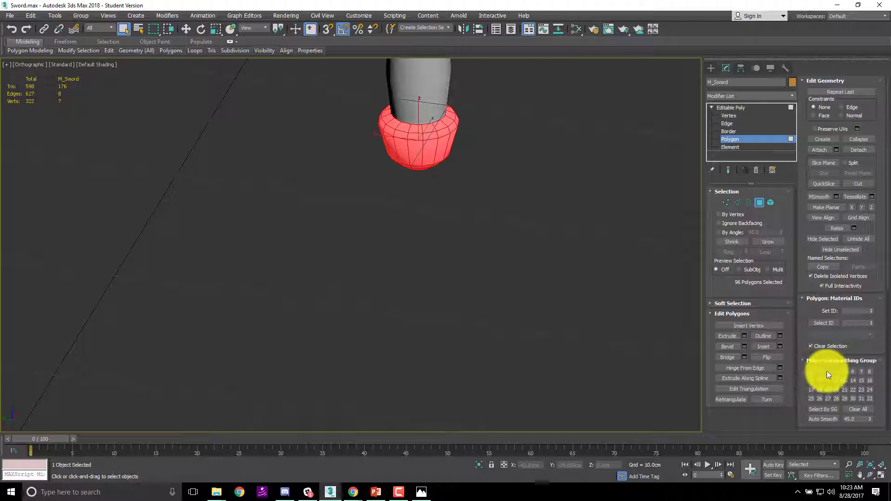
Assign the pommel polygons their smoothing group, then deselect the grip band and zoom out
click(515, 152)
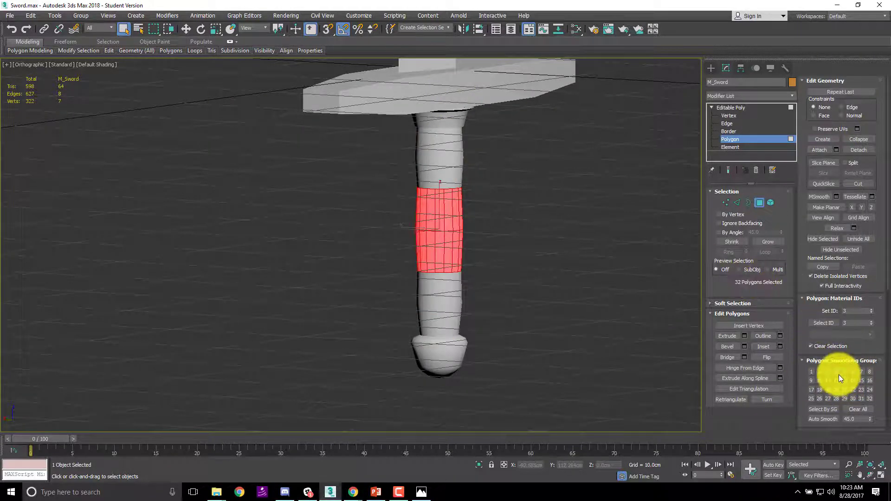
click(482, 198)
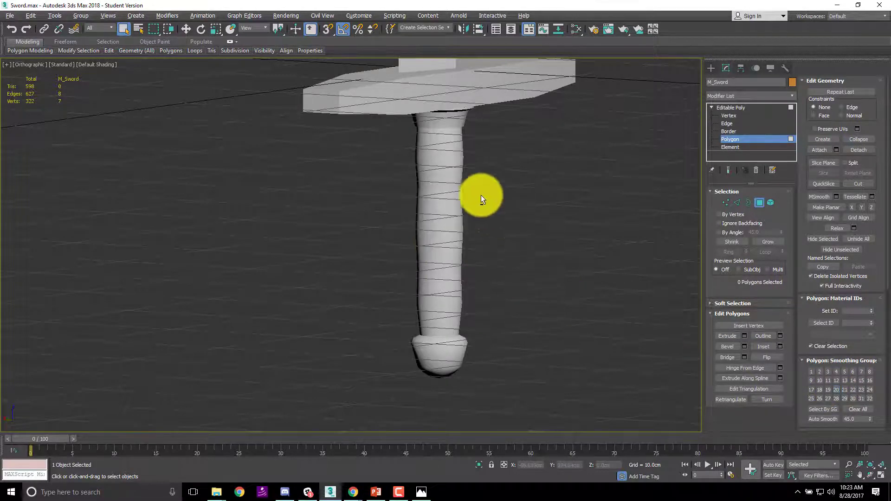
scroll(up, 3)
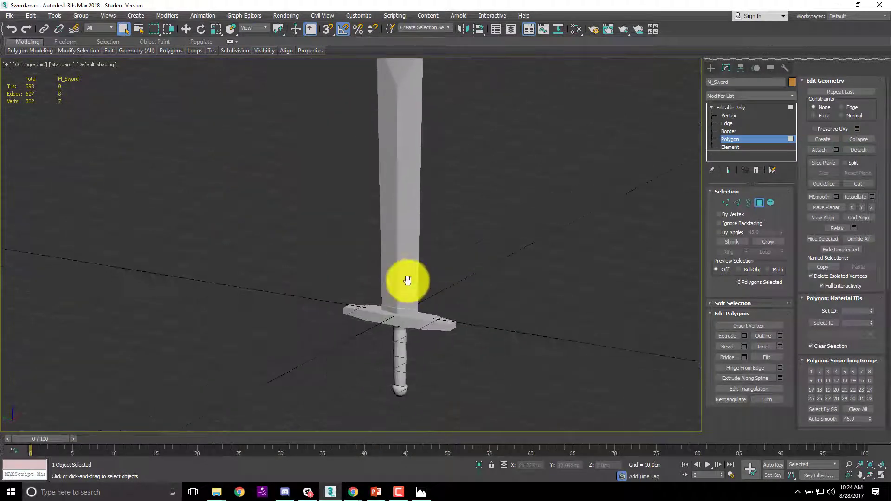
Place a grey Standard material, 03 - Default, in the Slate Material Editor
click(408, 279)
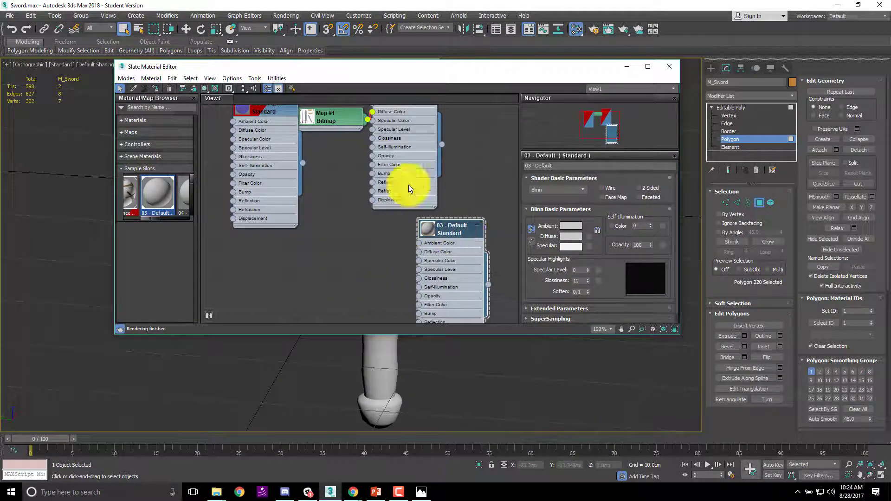
mouse_move(455, 231)
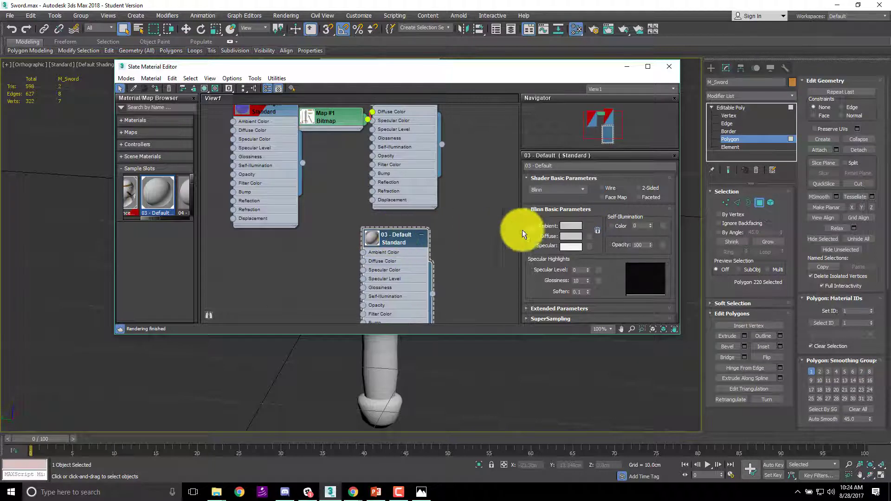
Give the 03 - Default handle material an orange diffuse colour via the Color Selector
click(571, 237)
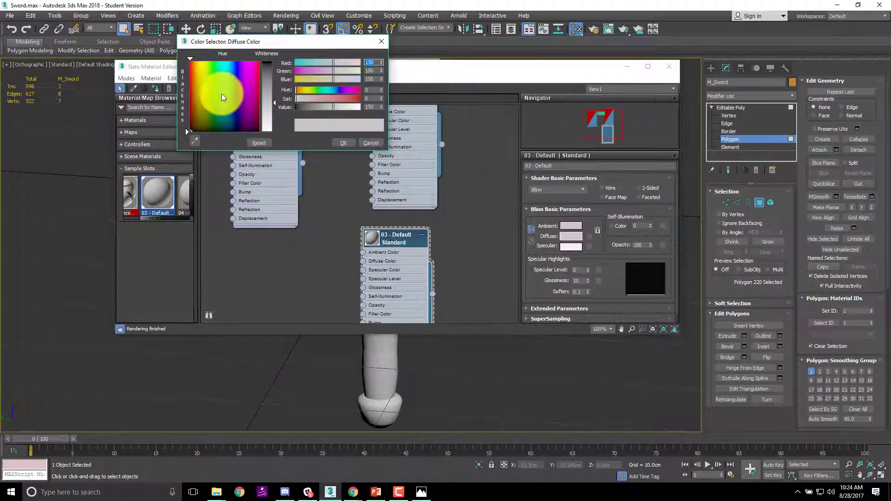
click(335, 108)
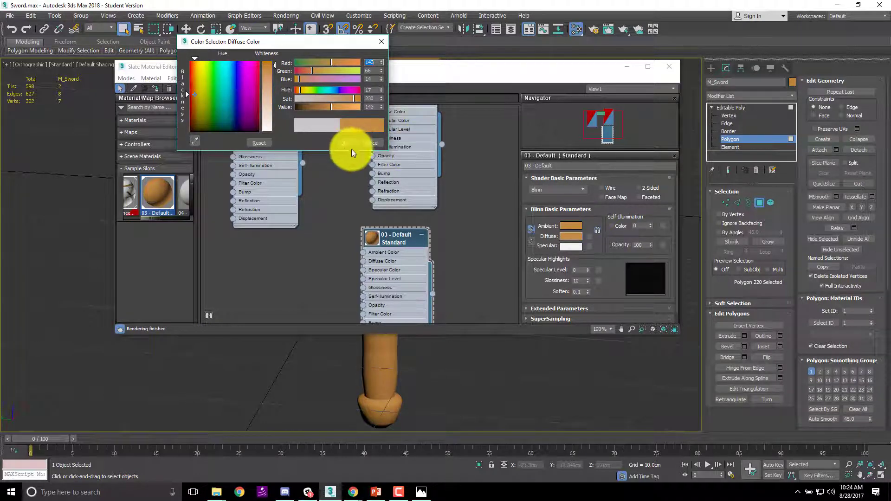
click(382, 41)
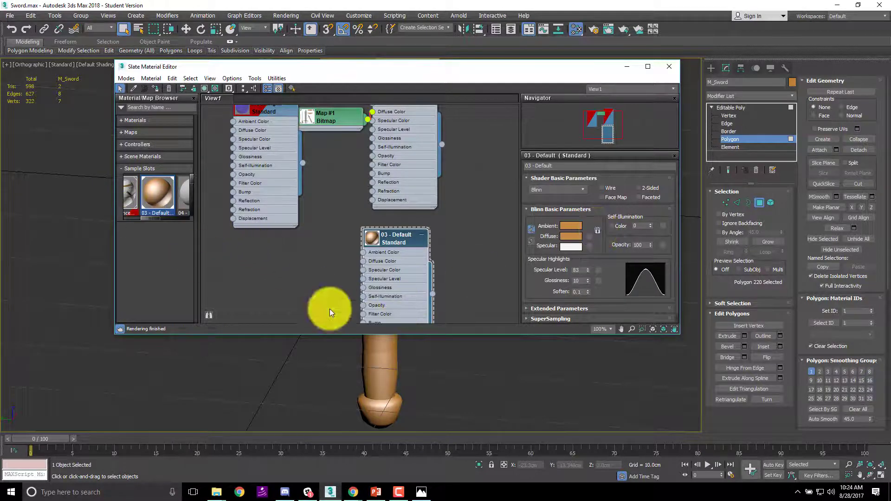
mouse_move(586, 294)
text(Mat_Brass)
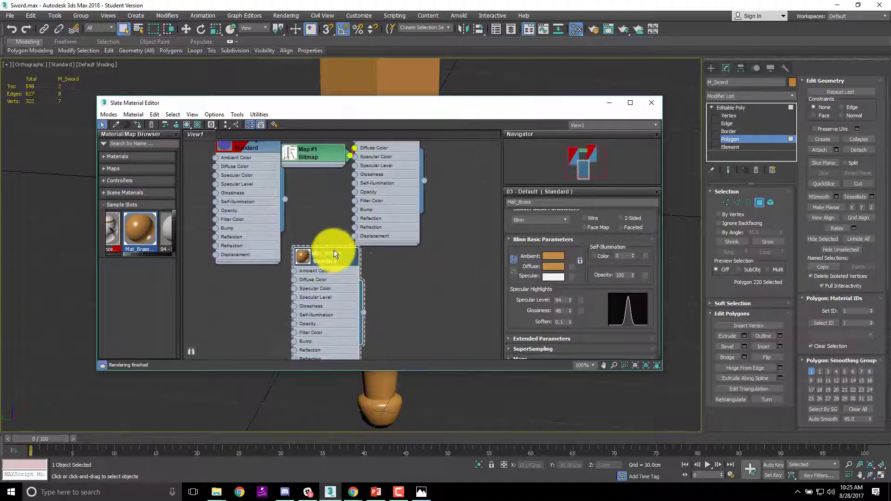
Add a new Standard material Mat_blade and give it a pale blue diffuse colour
right_click(332, 257)
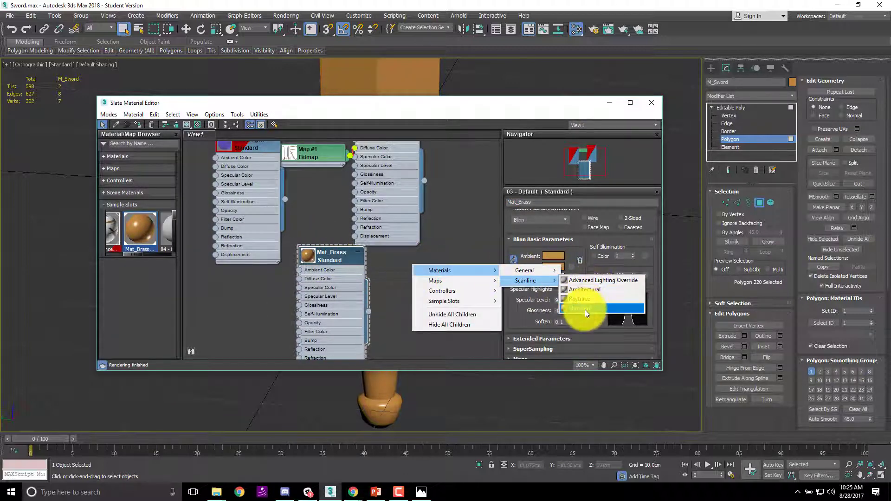
click(578, 308)
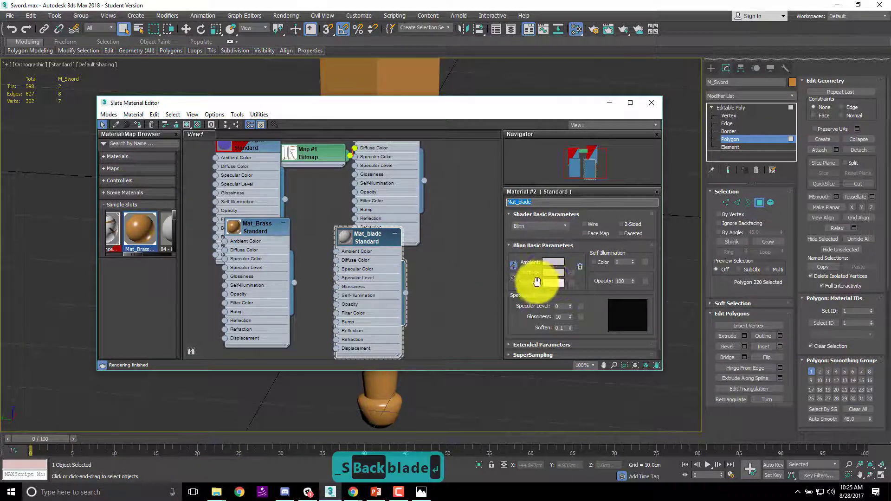
click(553, 272)
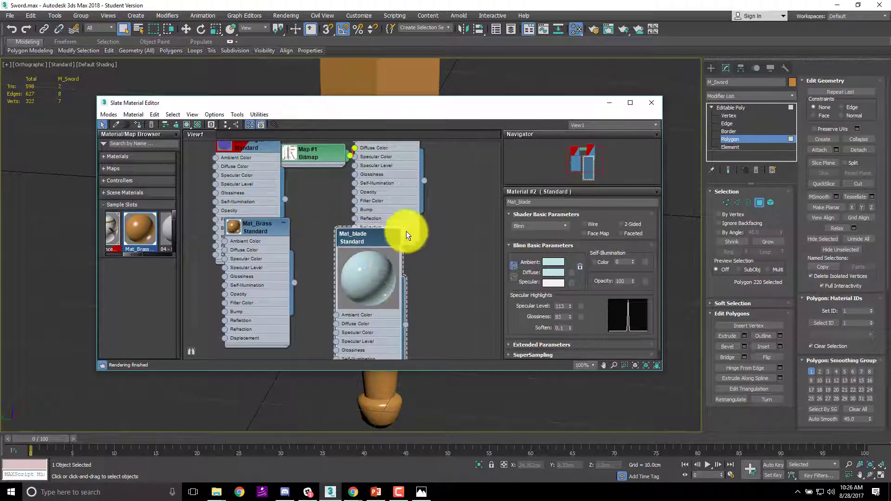
click(369, 234)
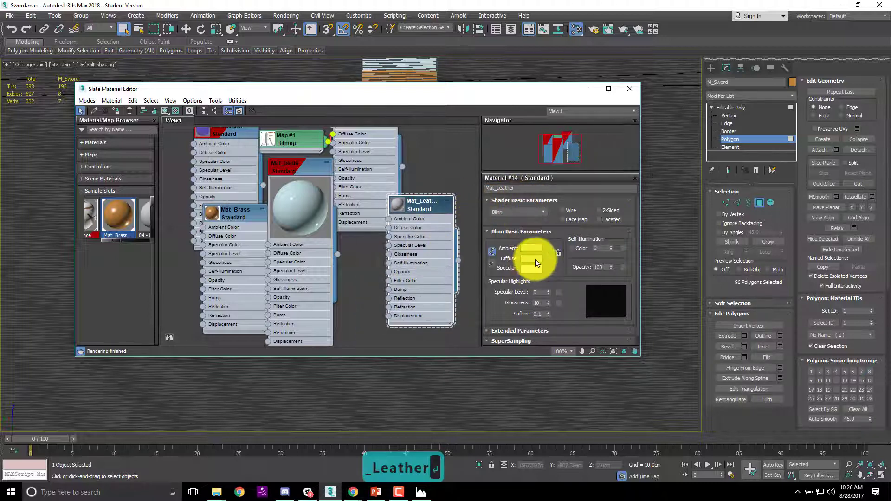
Give Mat_Leather a dark reddish-brown diffuse colour in the Color Selector
click(531, 258)
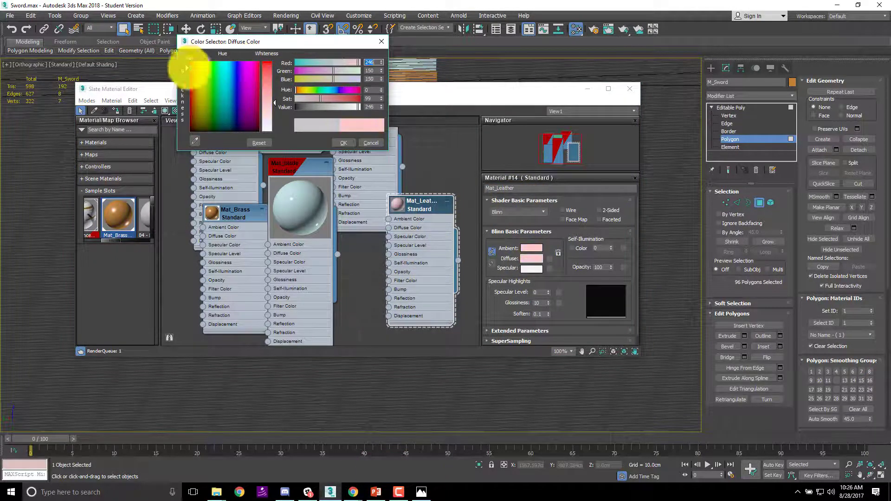
click(346, 107)
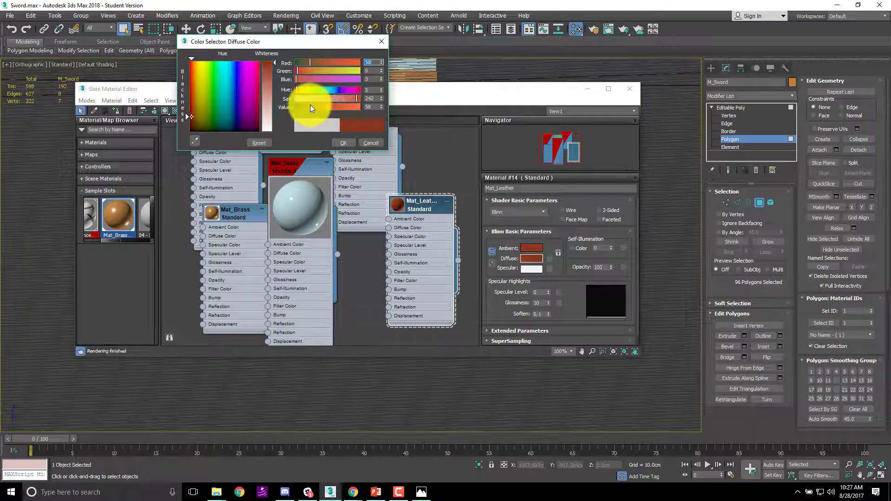
click(370, 143)
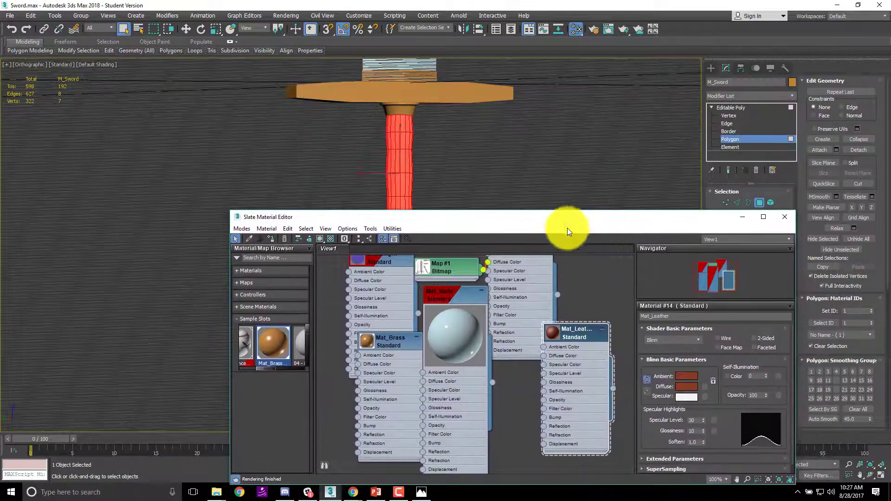
mouse_move(275, 241)
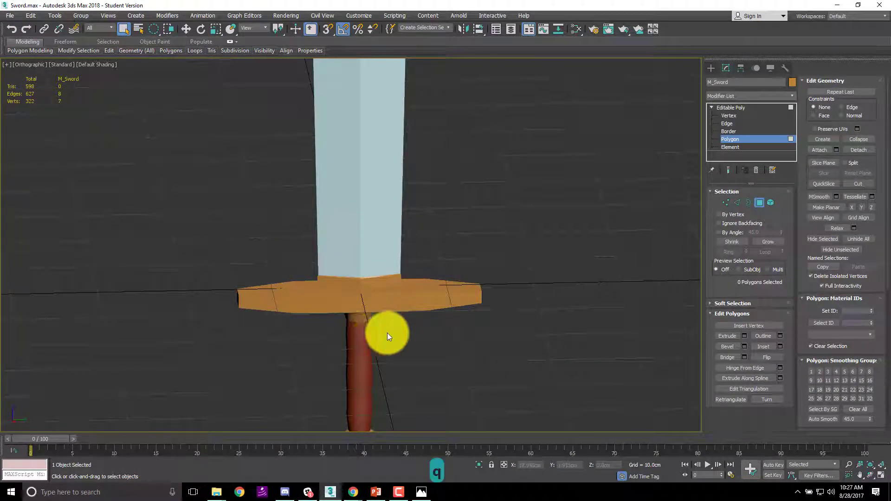
Review the sword's blade, brass guard, pommel and leather grip materials in the Perspective viewport
click(364, 329)
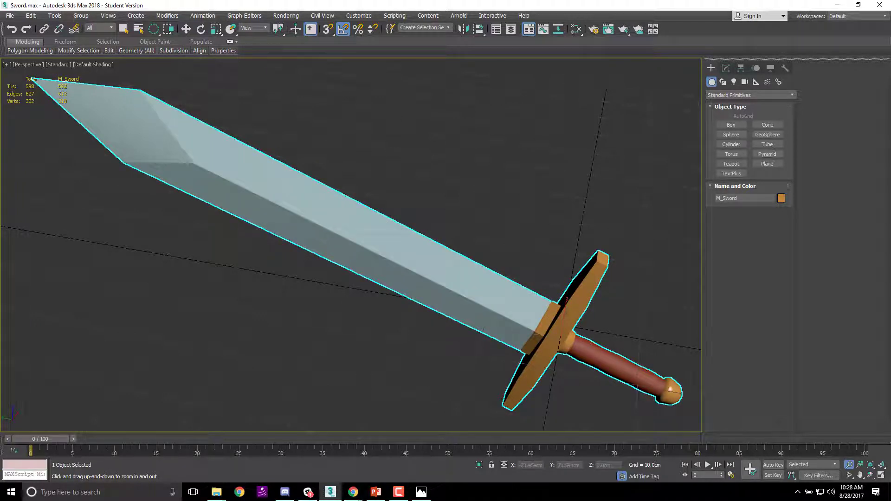
Render the perspective view and browse the save dialog to the Q1W5D3_22_SOM_Practice3 folder
key(F9)
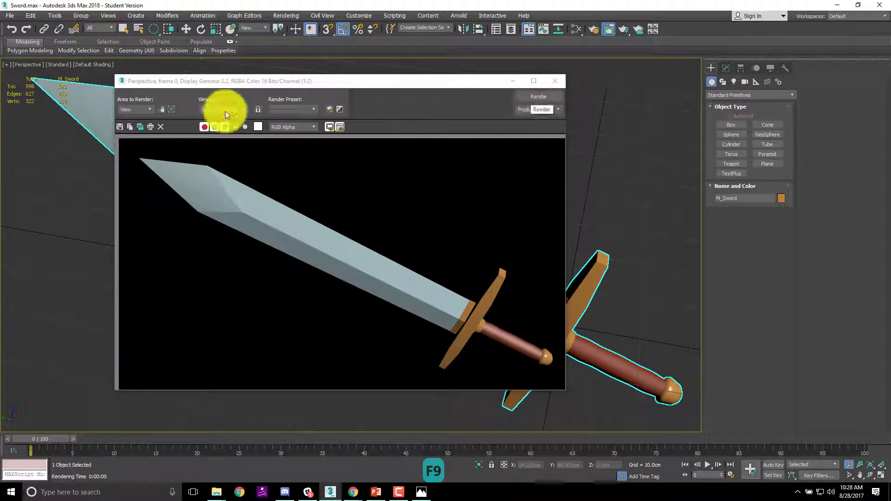
click(120, 127)
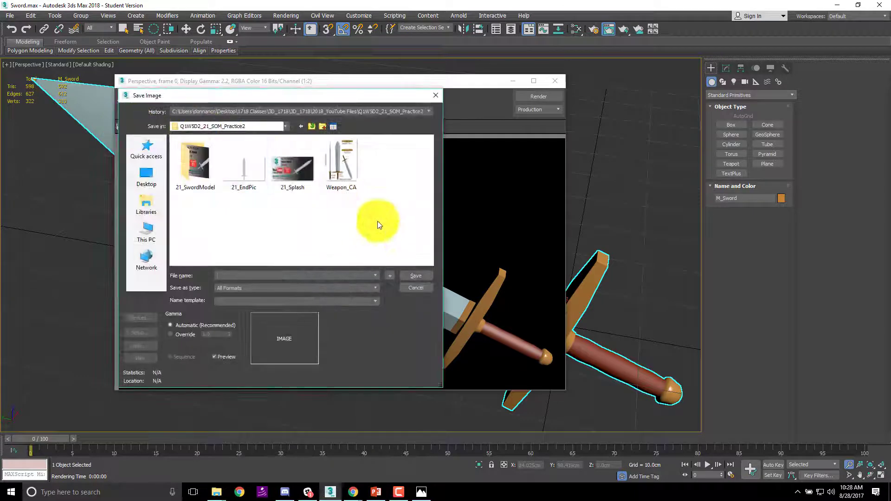
mouse_move(291, 224)
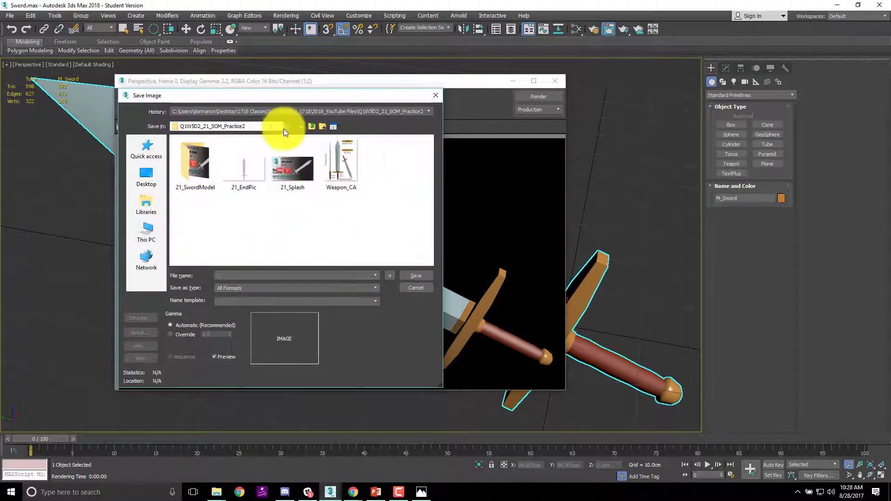
click(311, 127)
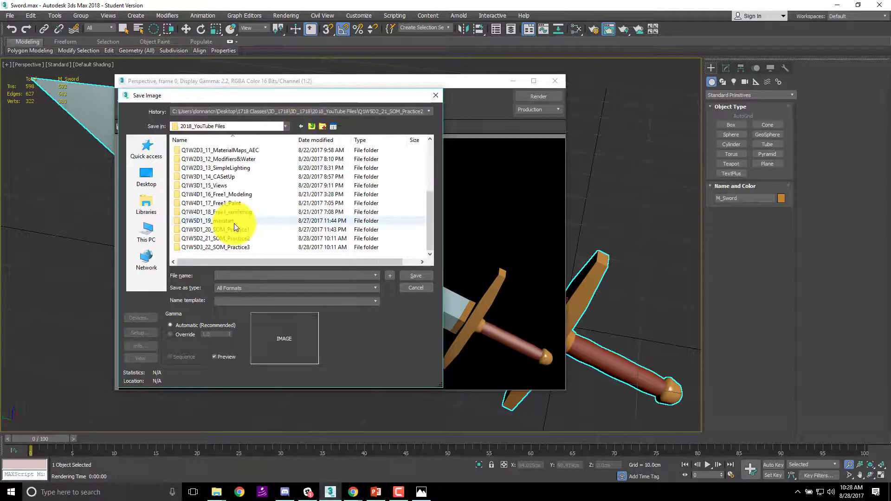
double_click(216, 247)
text(Sword_Final)
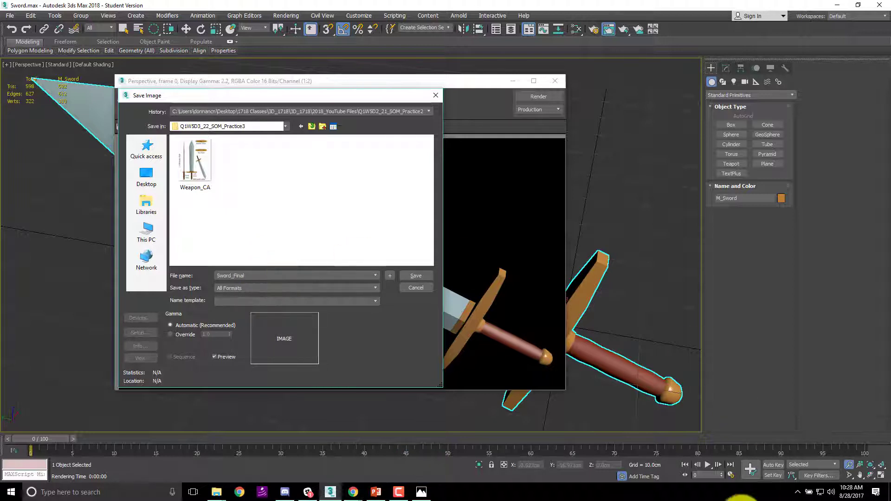
mouse_move(284, 156)
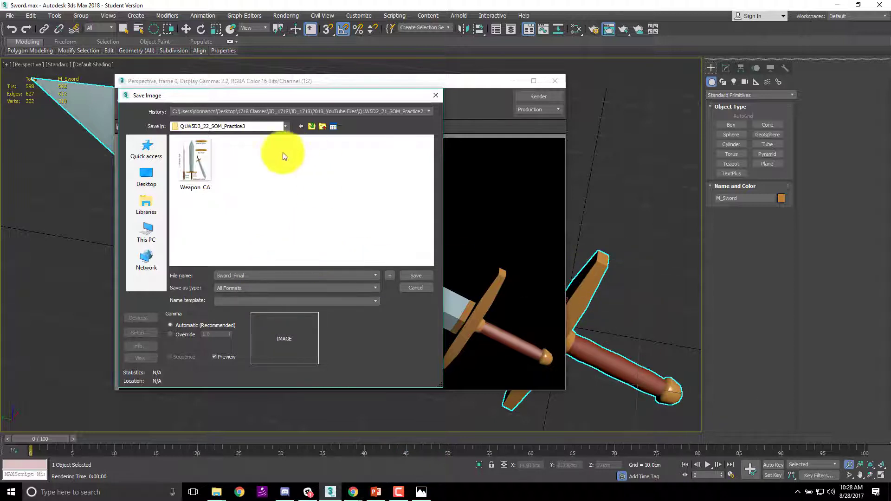
mouse_move(418, 301)
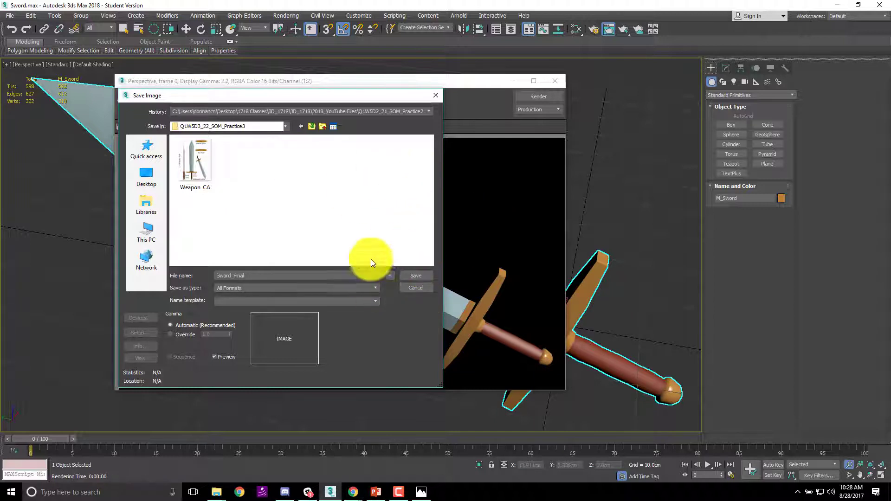
Save the render as a PNG named Sword_Final
click(374, 288)
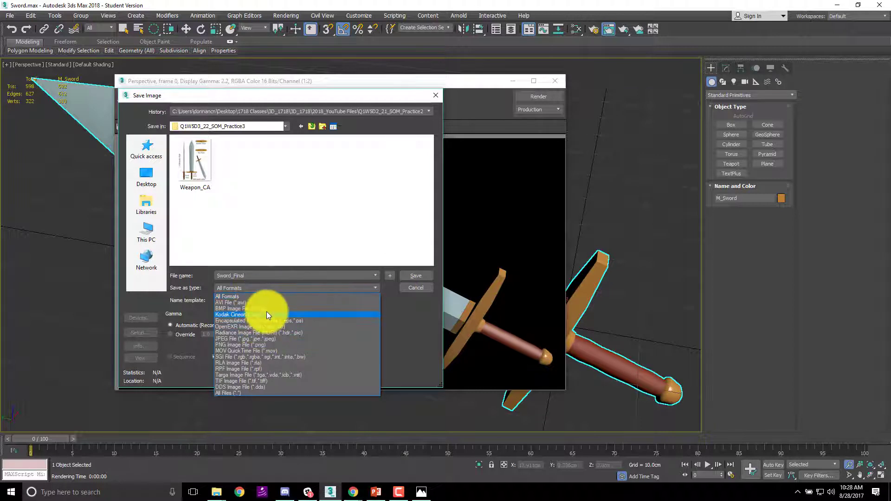
click(239, 345)
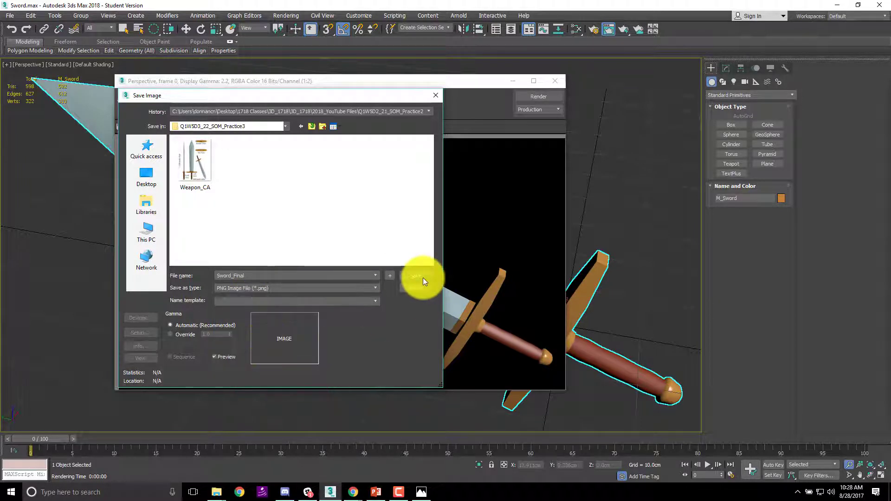
click(416, 276)
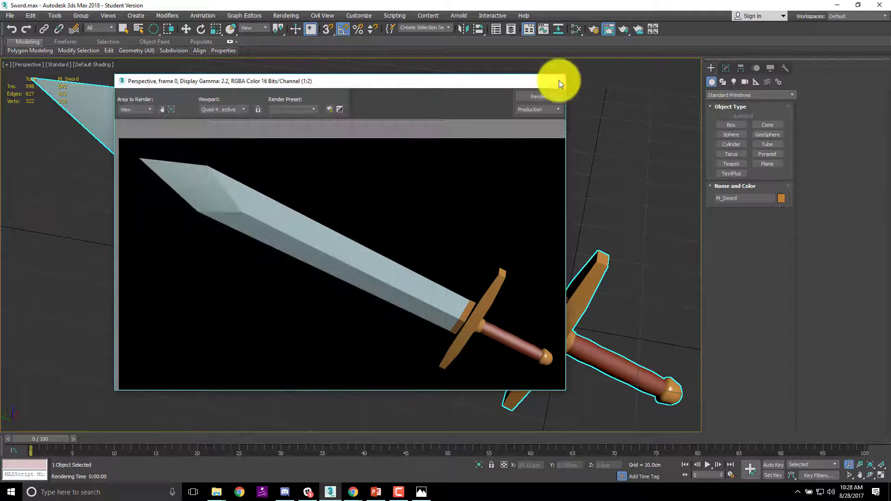
Render the Left viewport and choose the image format for saving it as Sword_Left
key(ctrl+z)
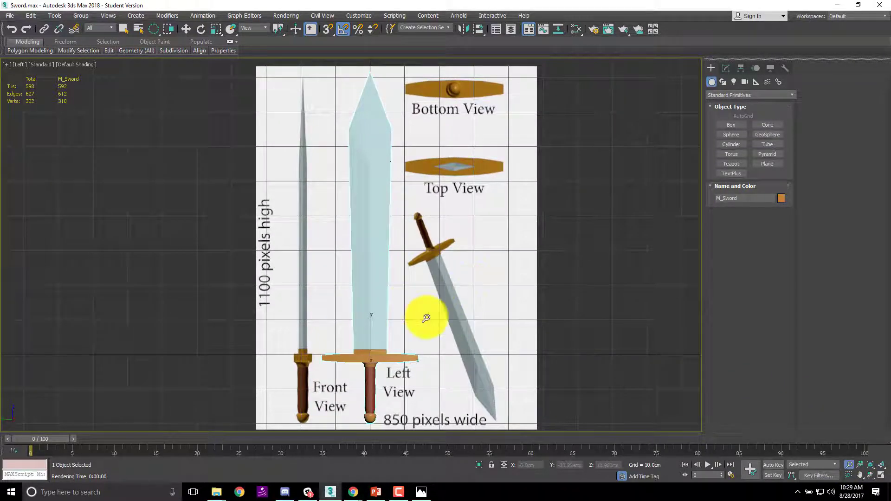
key(F9)
text(Sword_Left)
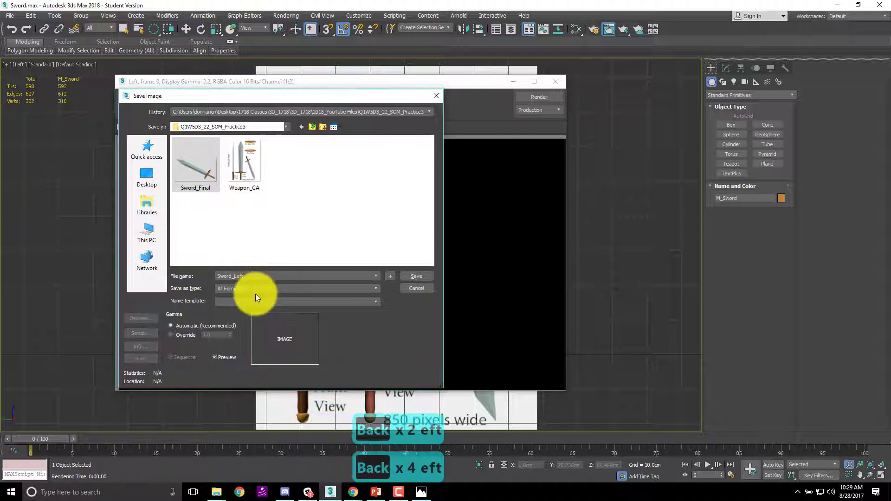
click(375, 287)
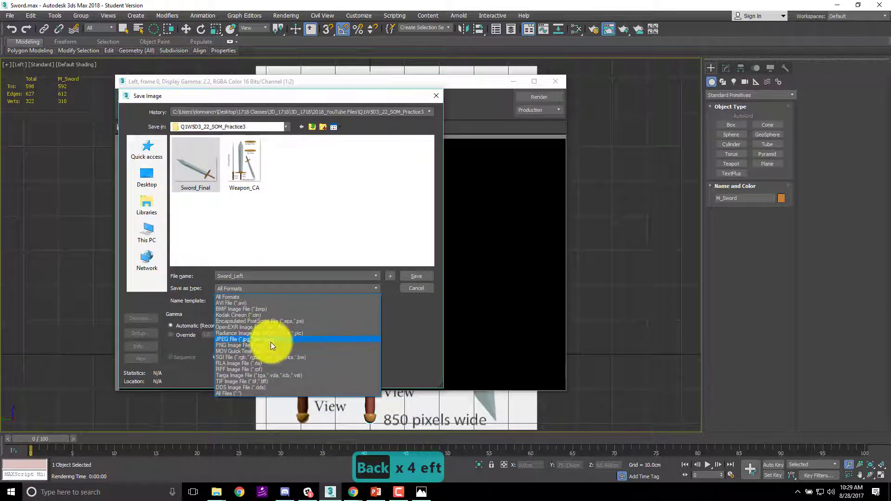
click(233, 346)
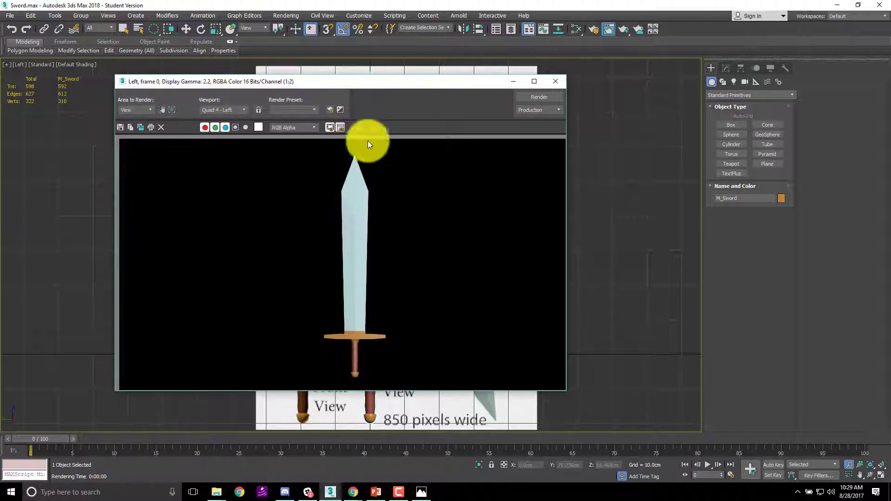
mouse_move(558, 81)
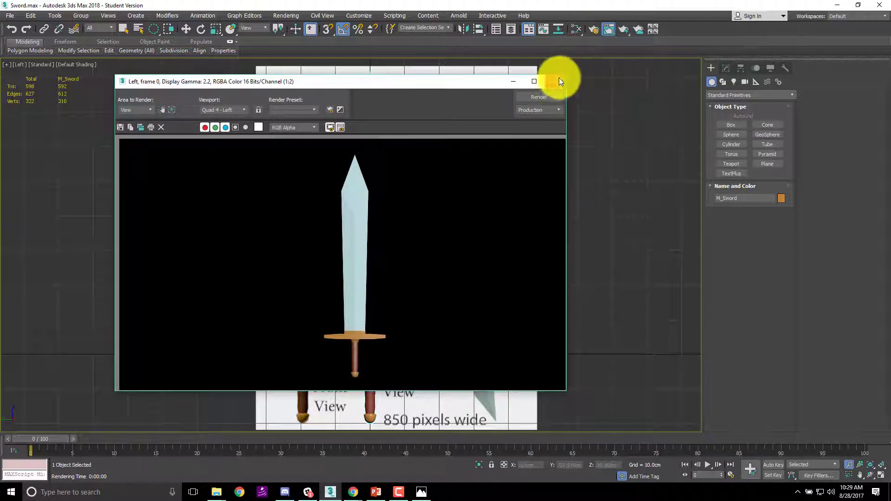
Close the left render and render the Top viewport of the crossguard
click(559, 82)
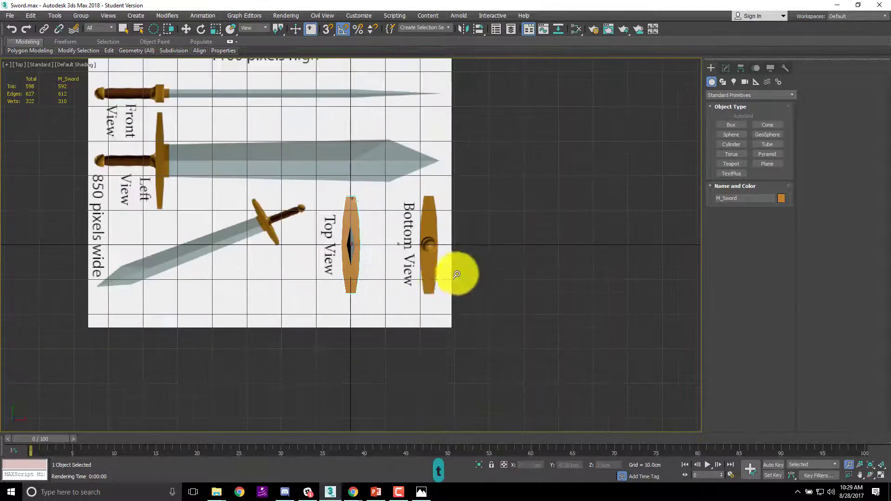
scroll(up, 3)
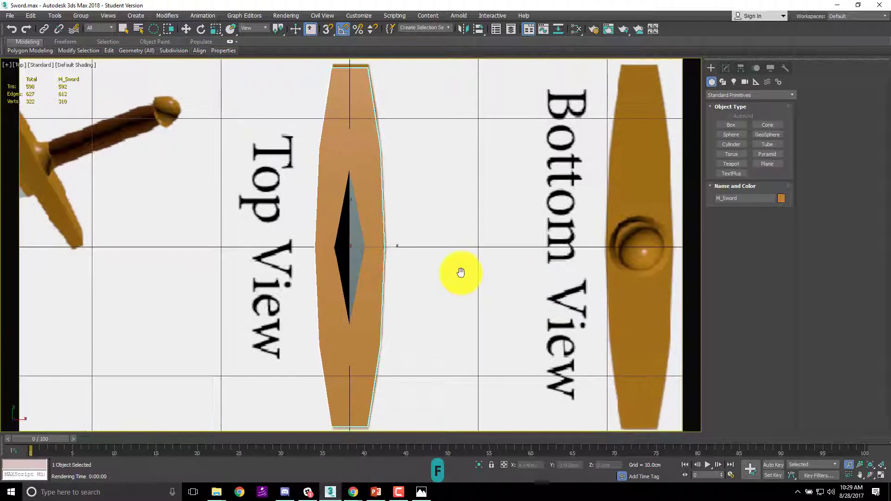
key(F9)
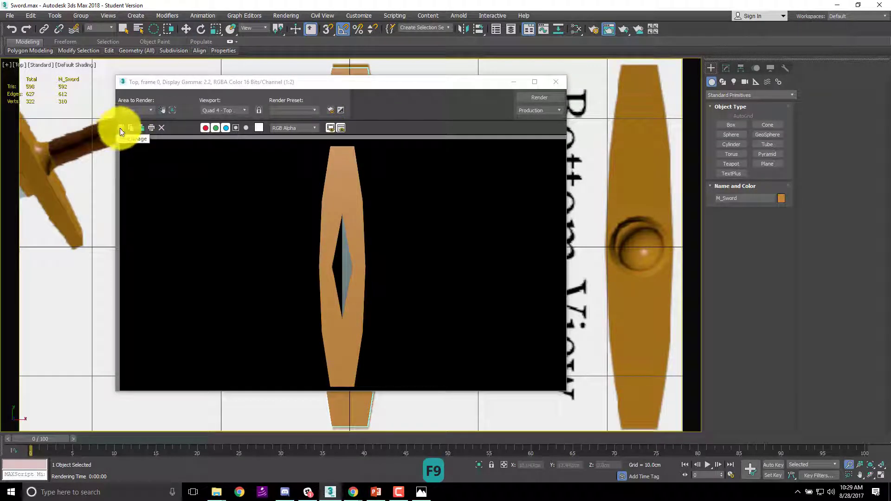
Save the top render as Sword_Top and close the render window
click(121, 127)
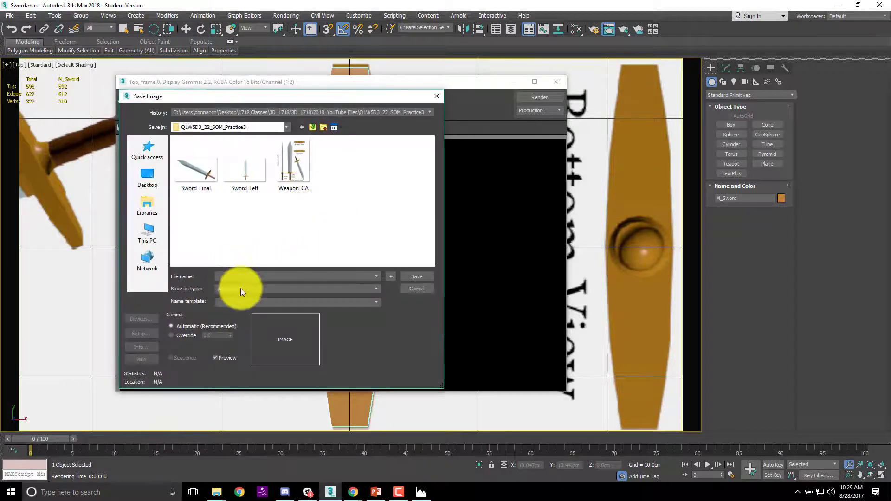
click(244, 165)
text(Sword_Top)
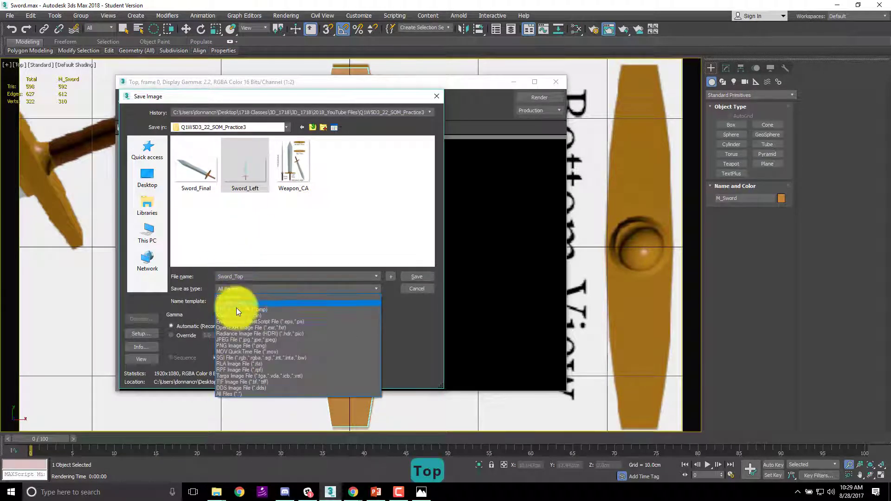
click(241, 345)
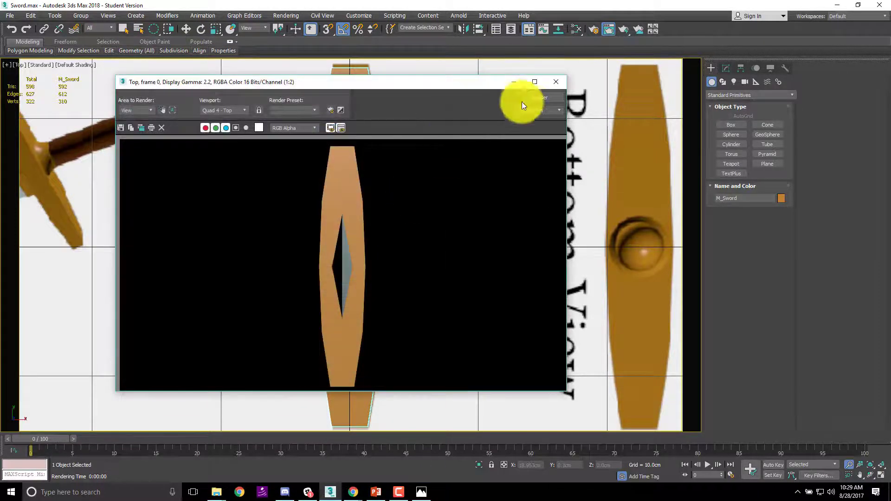
click(556, 82)
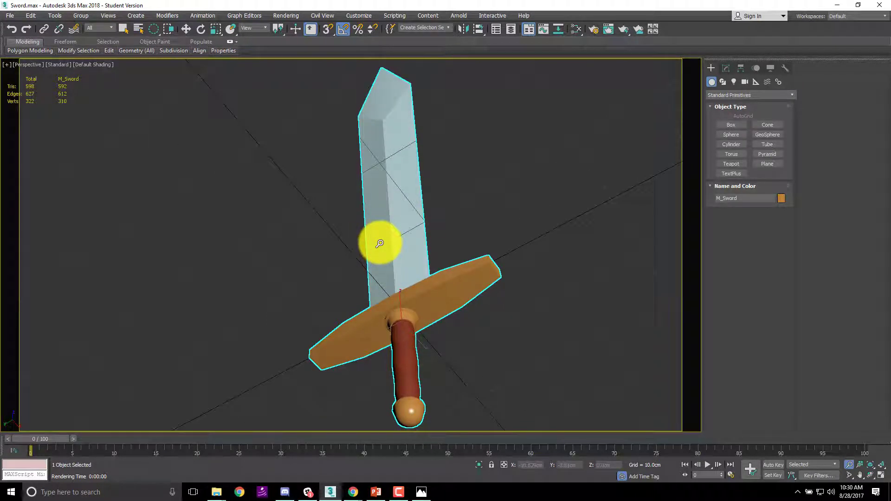
Render the Perspective viewport, save it as Sword_Bottom and close the render window
key(F9)
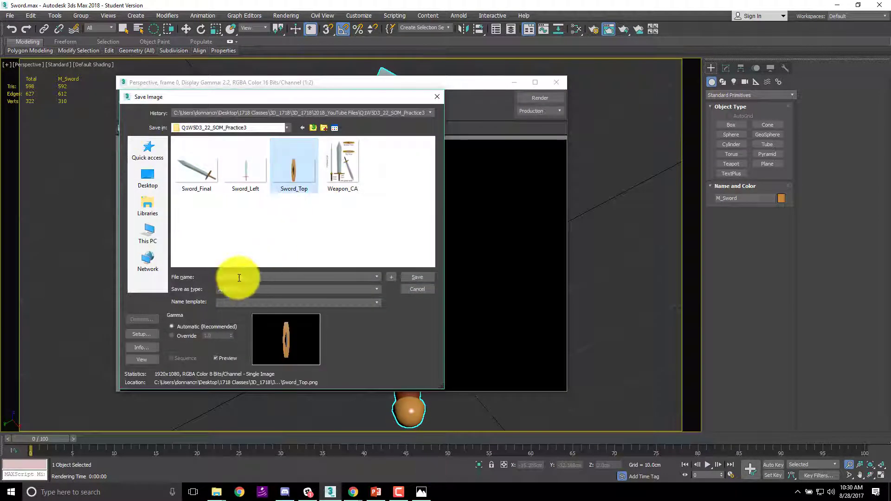
click(294, 161)
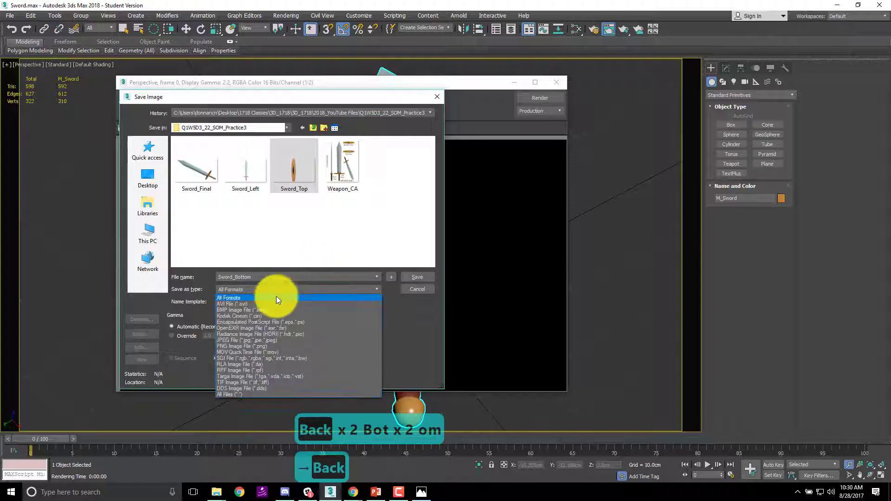
click(242, 346)
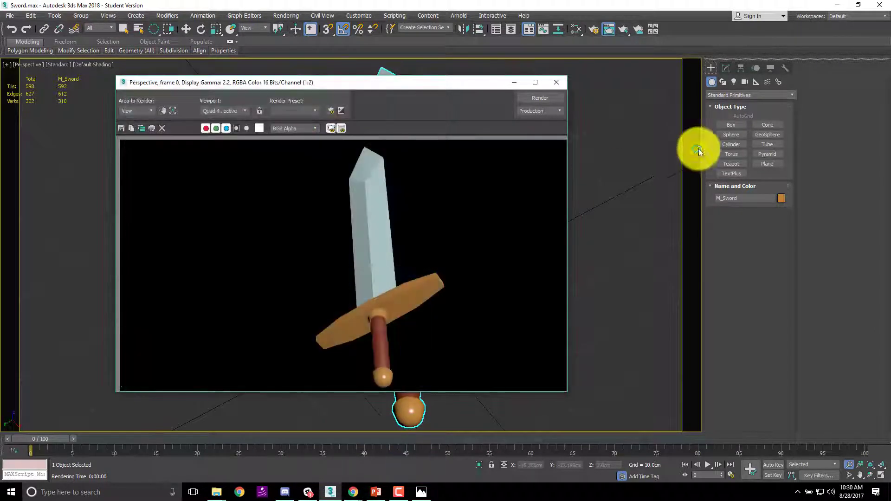
mouse_move(539, 97)
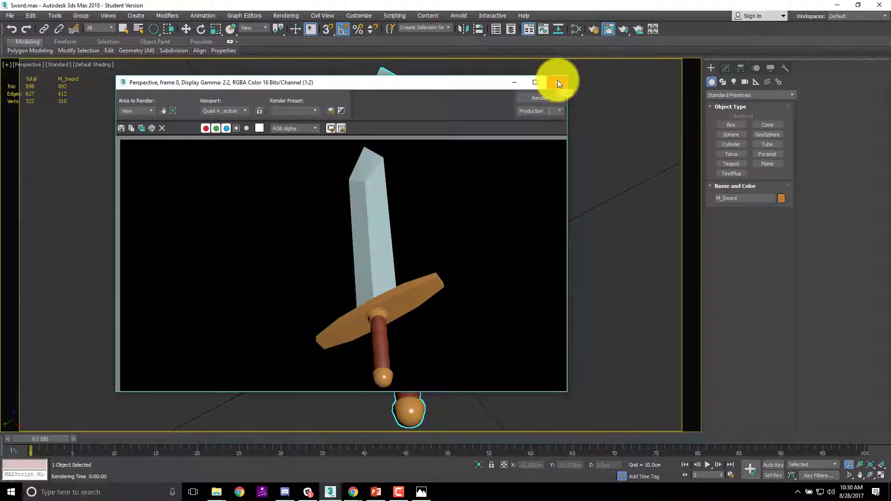
click(557, 83)
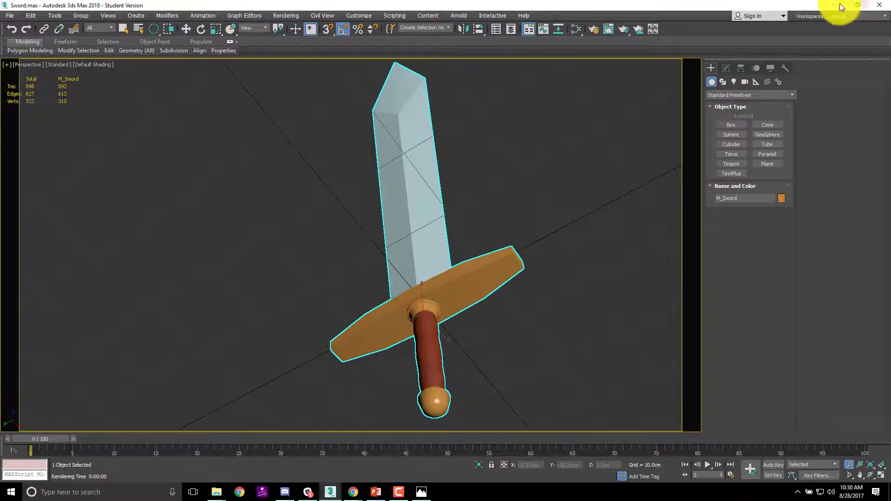
Quit 3ds Max, check the renders in the practice folder and launch Photoshop CS6
click(858, 6)
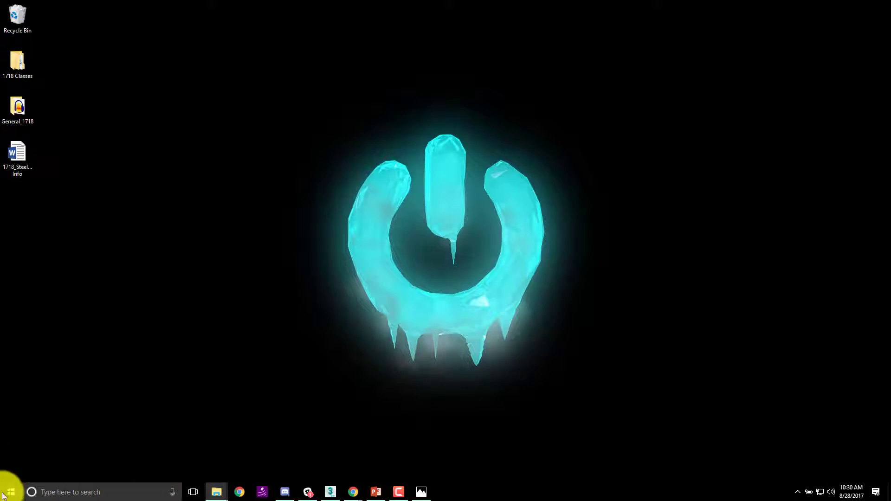
click(10, 492)
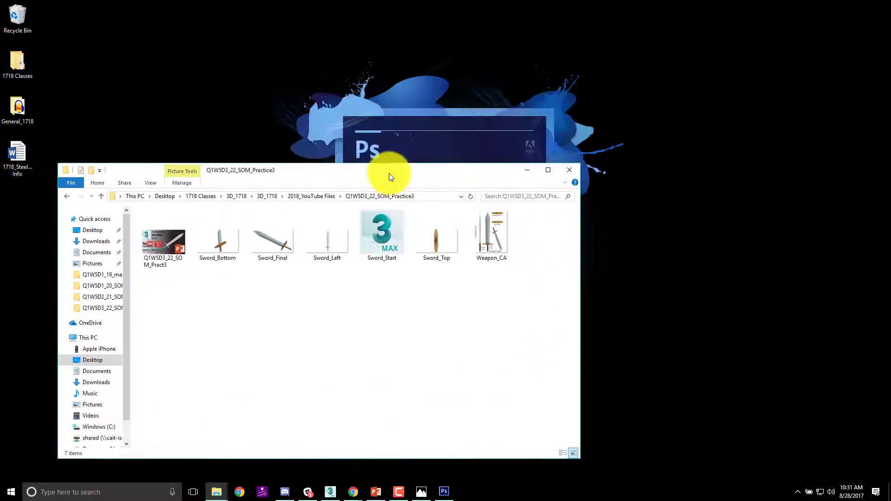
click(443, 492)
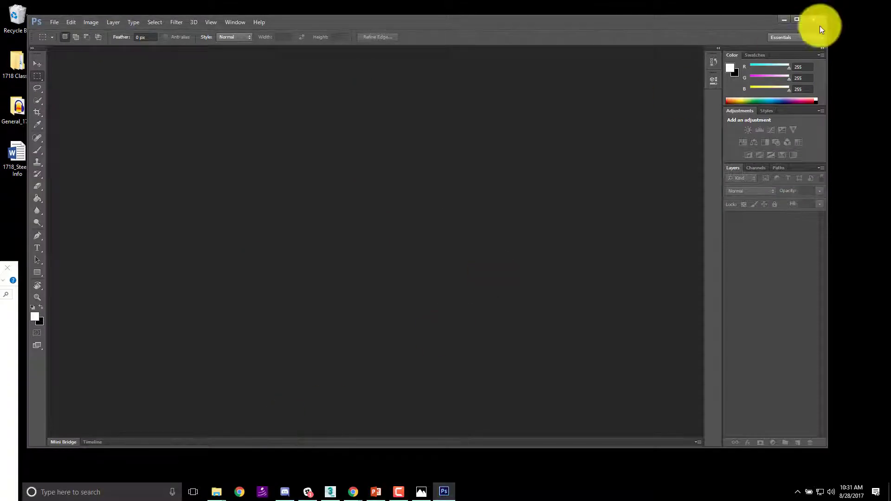
Create a new U.S. Paper 8.5 x 11 inch, 300 ppi document with a transparent background
click(797, 19)
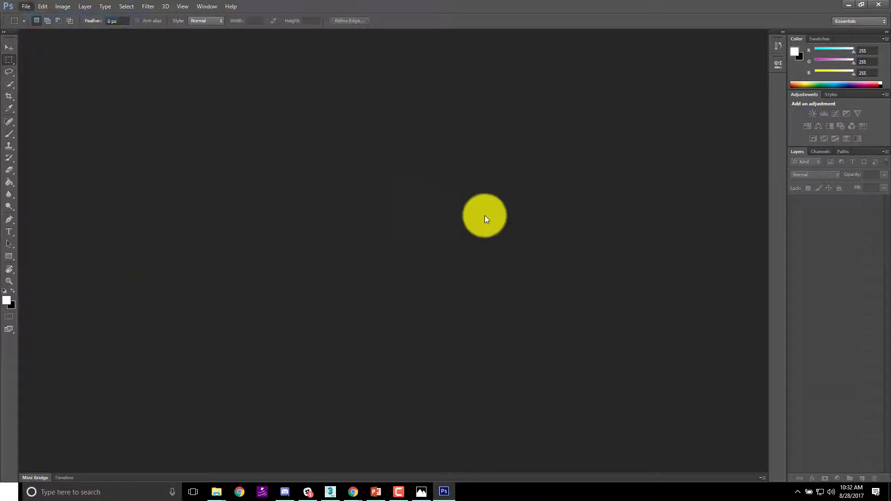
click(497, 140)
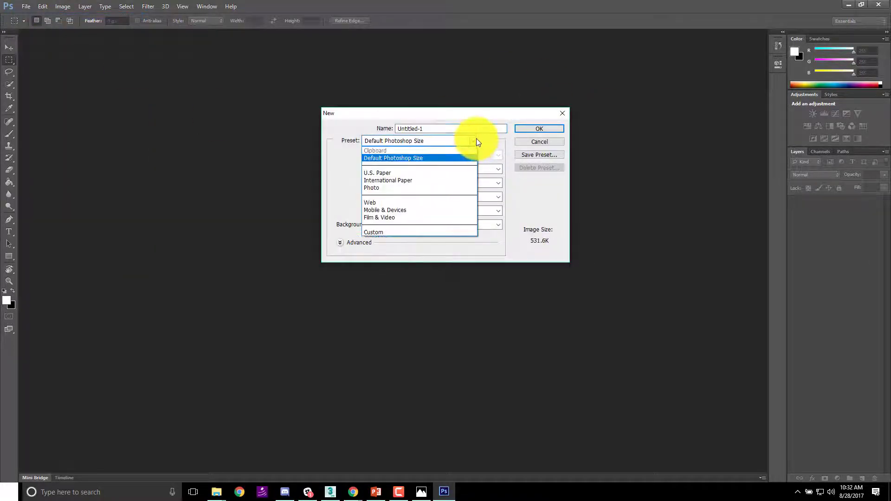
click(377, 173)
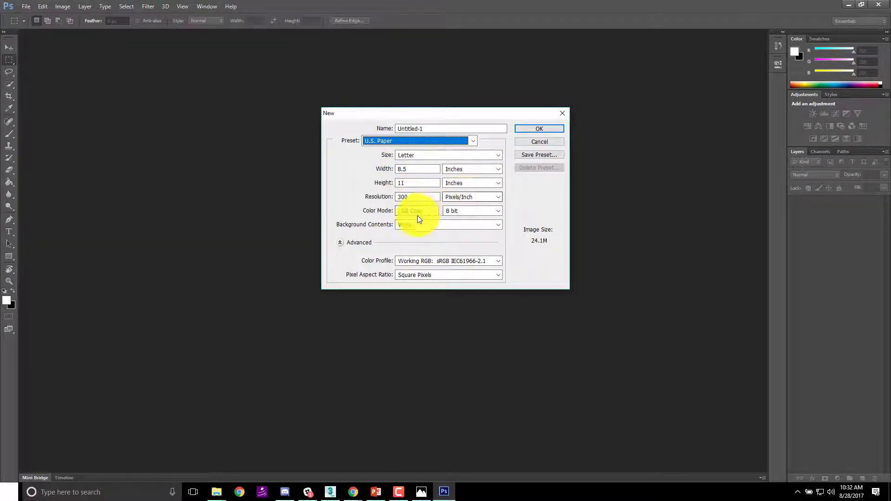
click(498, 225)
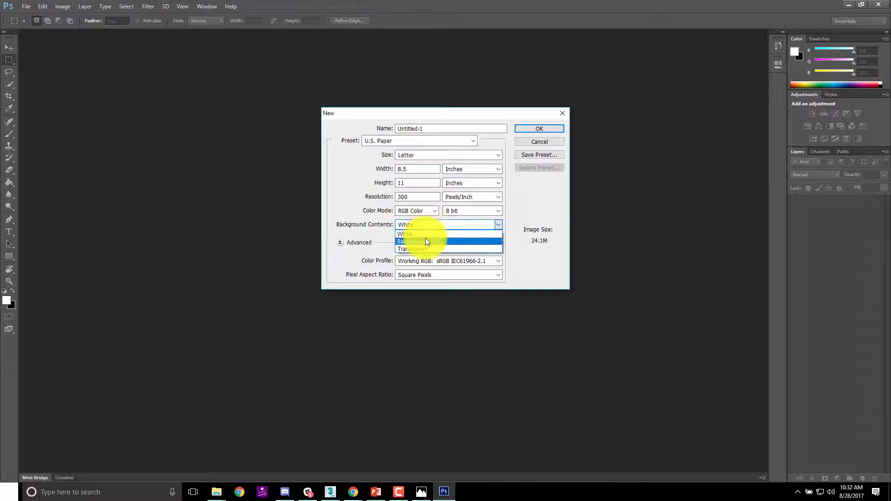
click(412, 249)
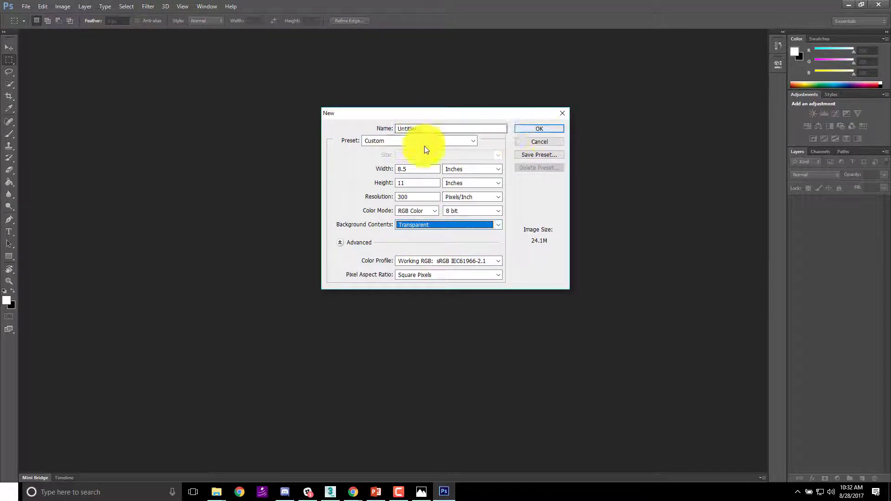
click(538, 129)
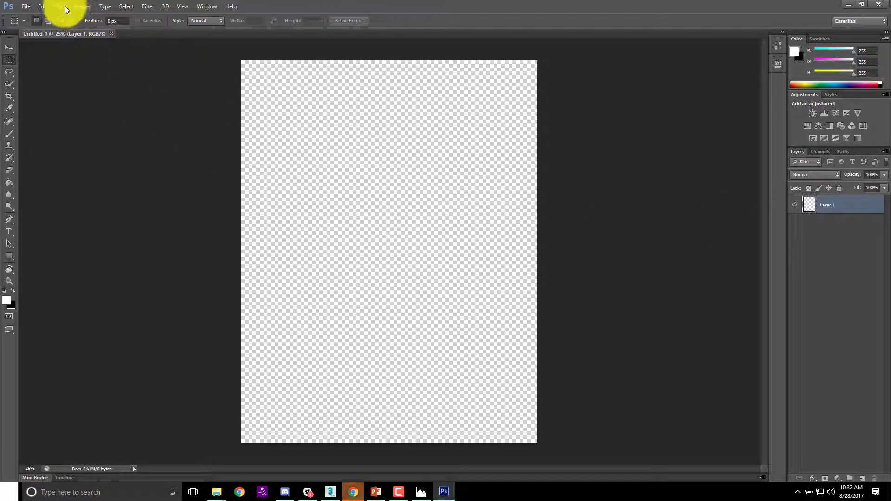
Resize the canvas to 11 by 8.5 inches for landscape orientation
click(62, 6)
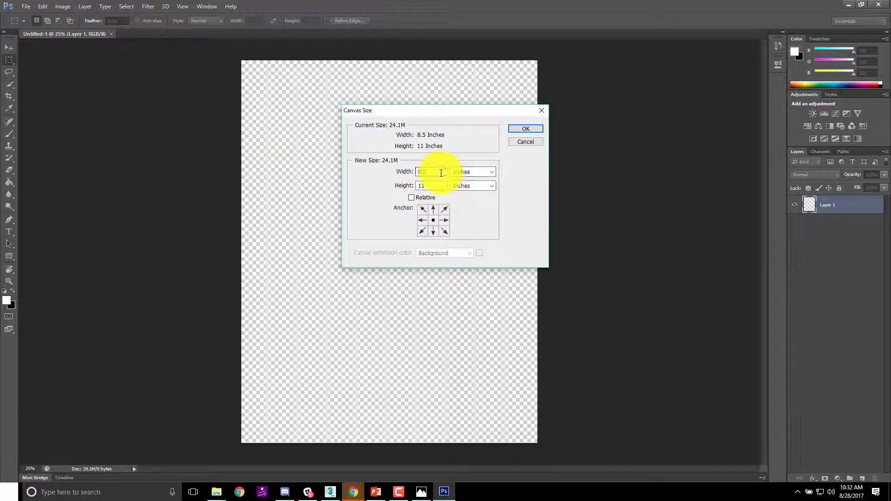
text(11)
click(432, 185)
text(8.5)
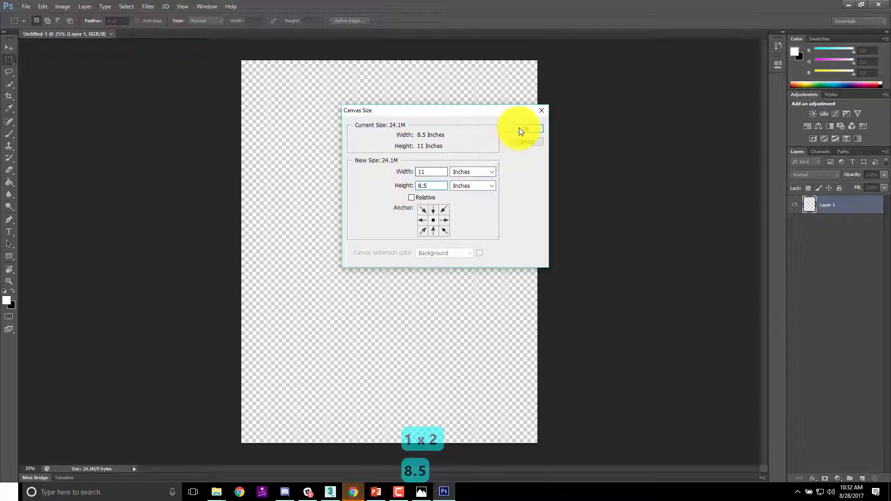
click(522, 129)
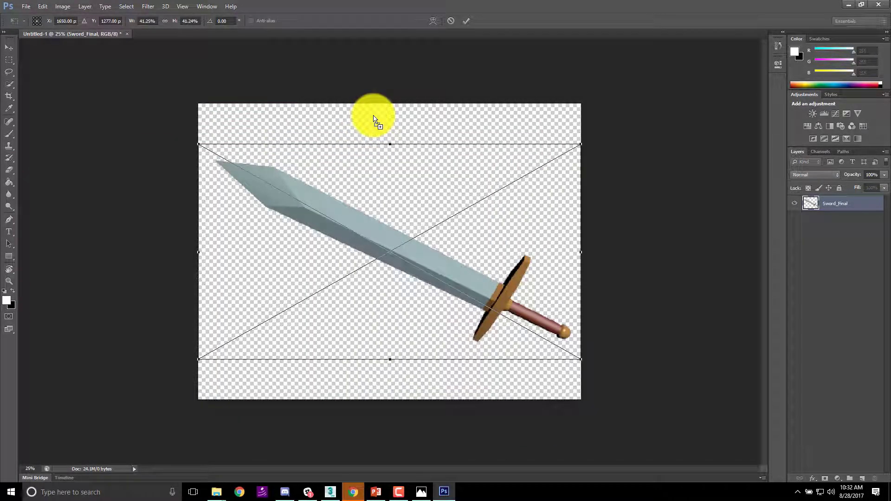
key(Return)
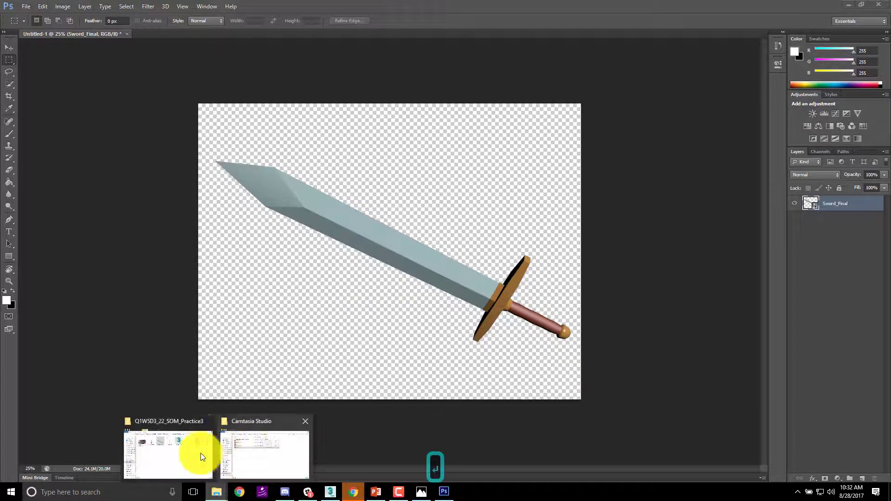
click(174, 455)
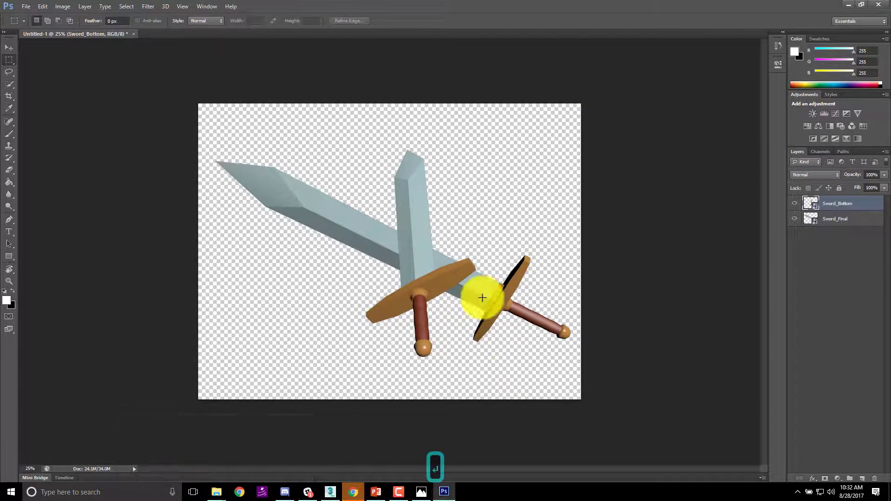
key(ctrl+z)
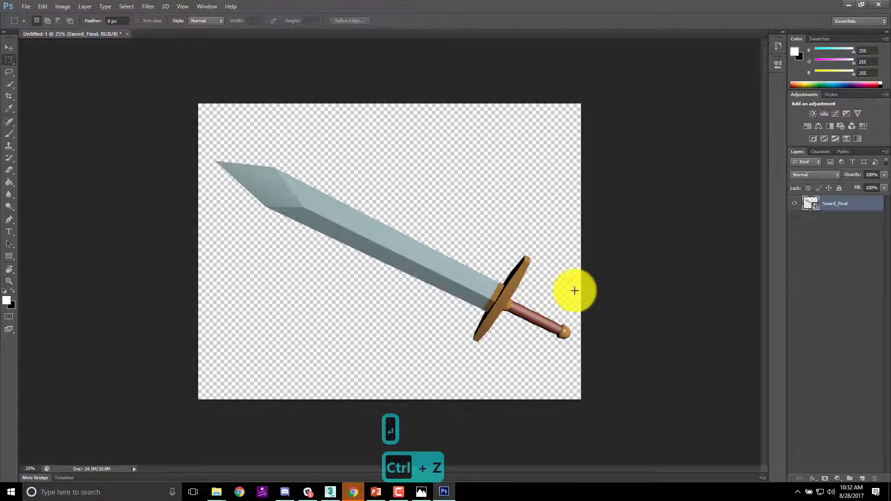
key(ctrl+z)
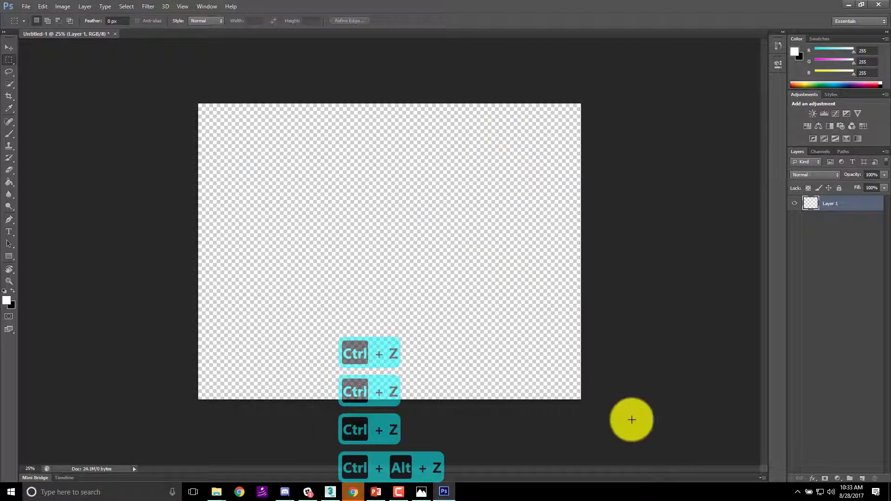
key(ctrl+z)
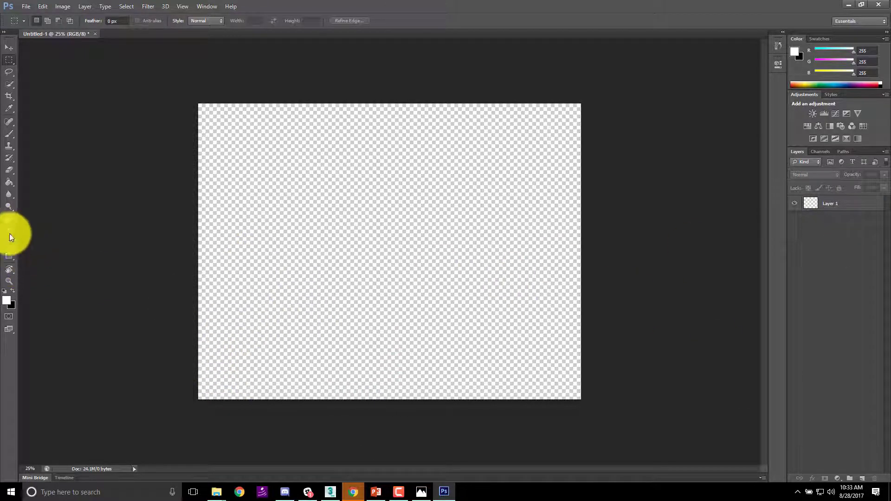
mouse_move(6, 236)
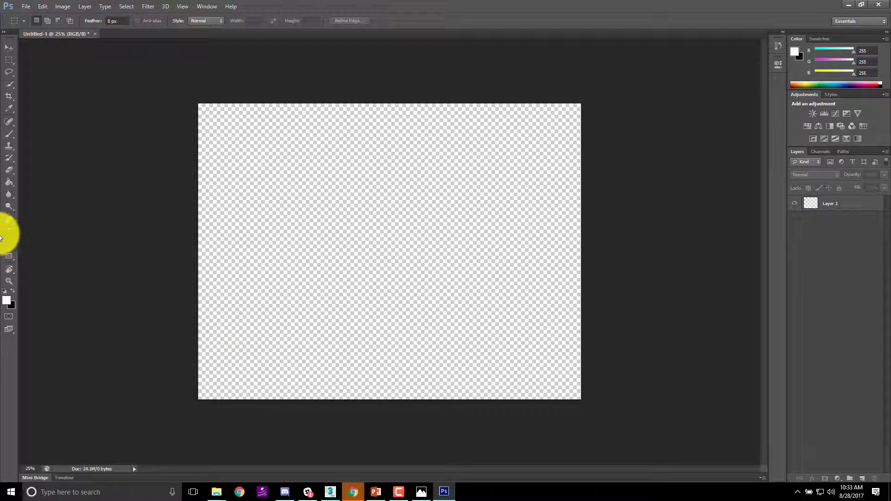
Add the title text '8 Lastname Filename' at the top-left of the canvas
click(10, 232)
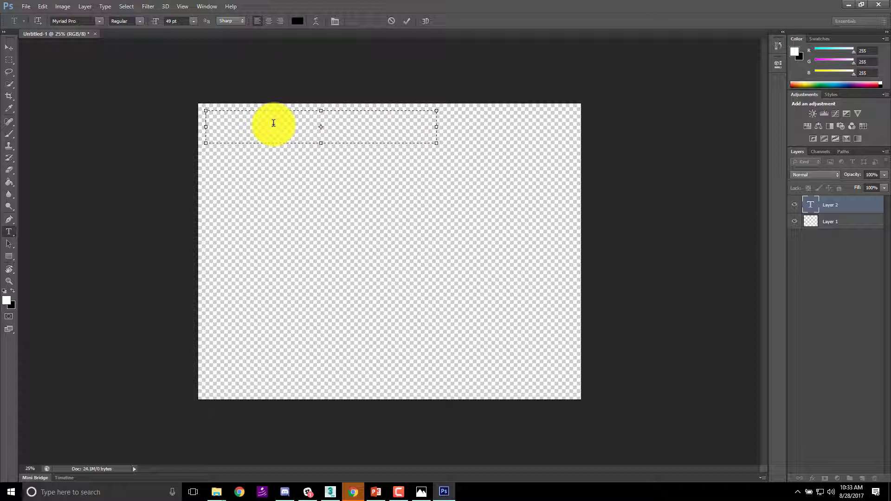
text(8)
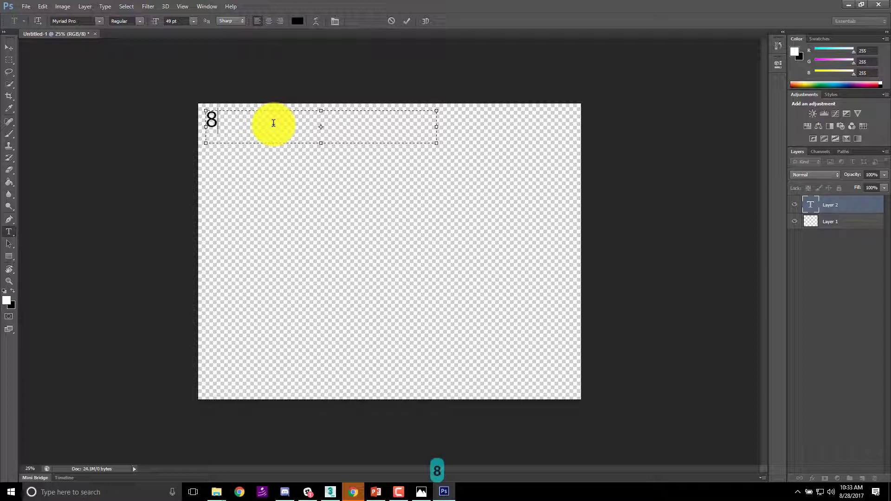
text(Las)
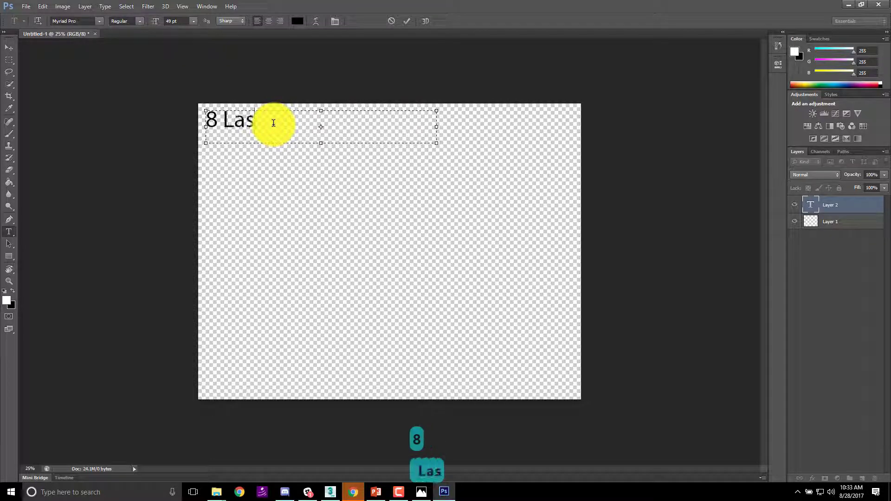
text(tname)
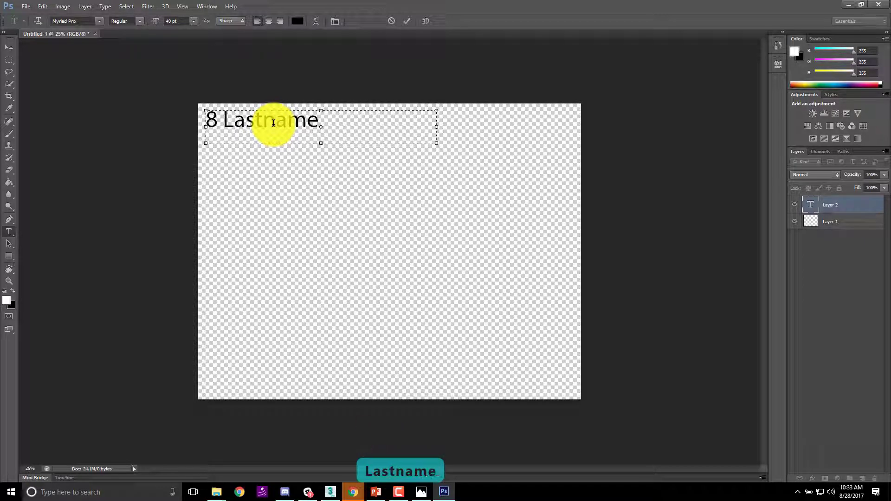
text(Filename)
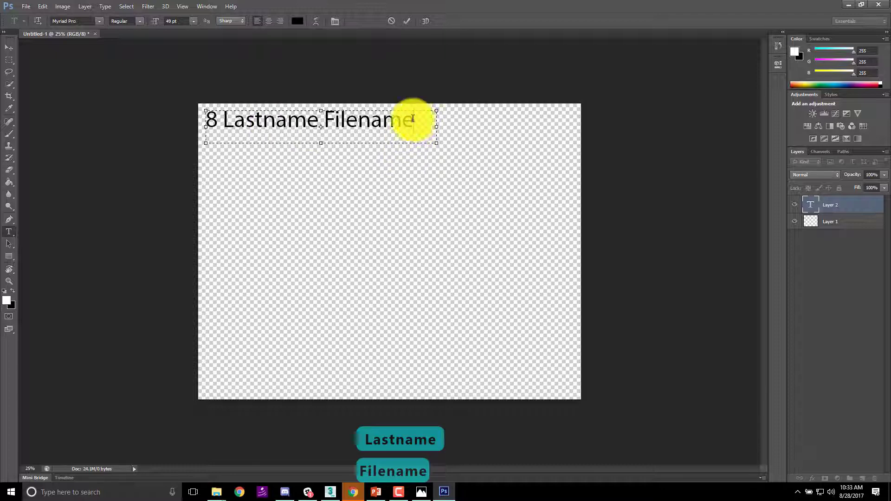
Set the title in Old English Text font with purple colour 4200ff
click(100, 21)
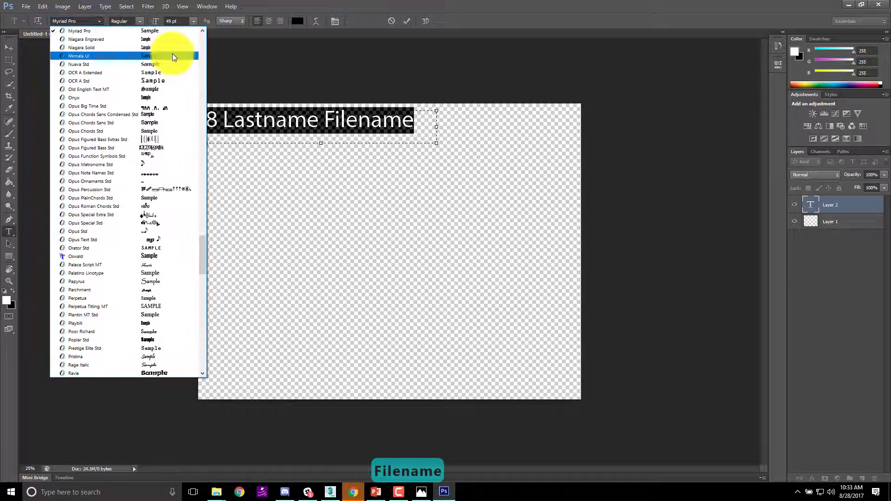
click(89, 89)
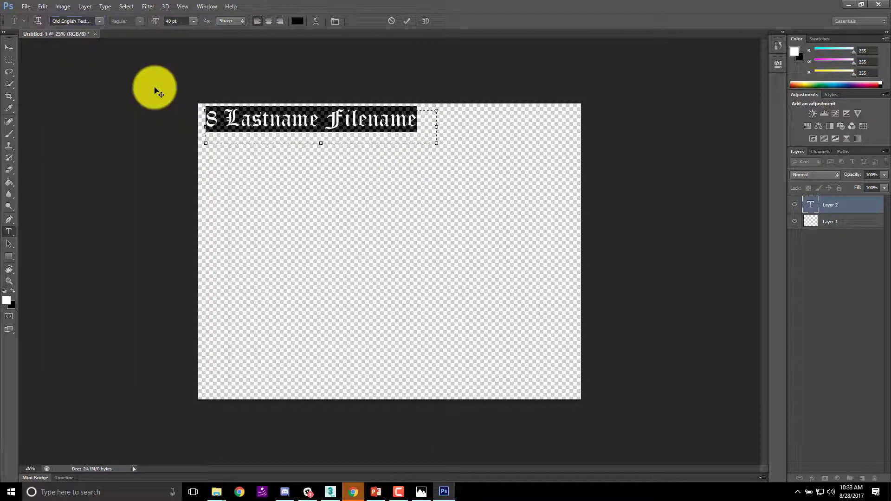
mouse_move(446, 287)
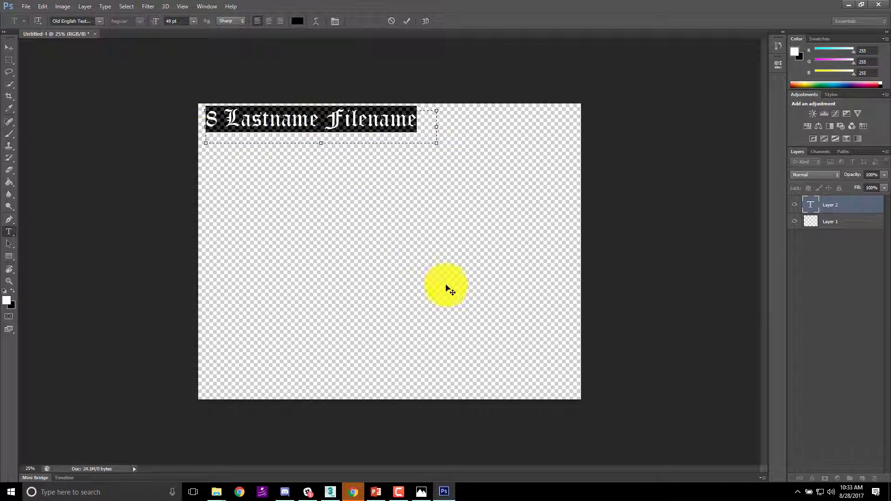
click(296, 21)
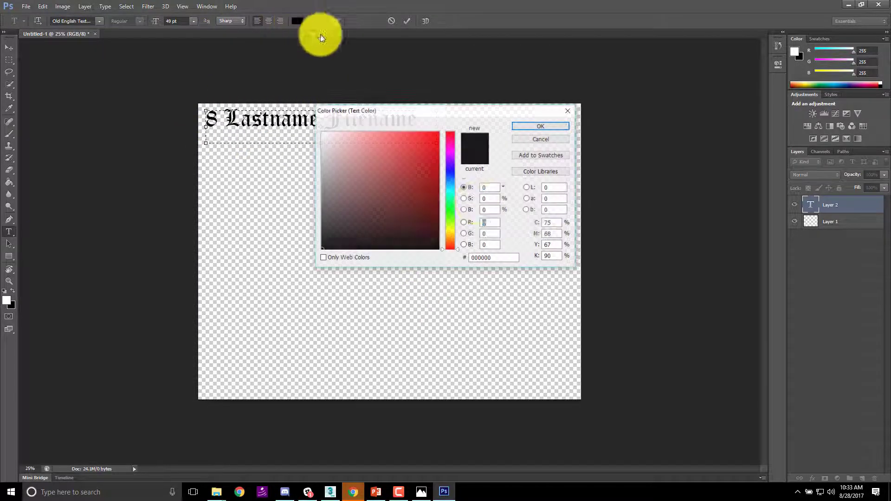
click(451, 142)
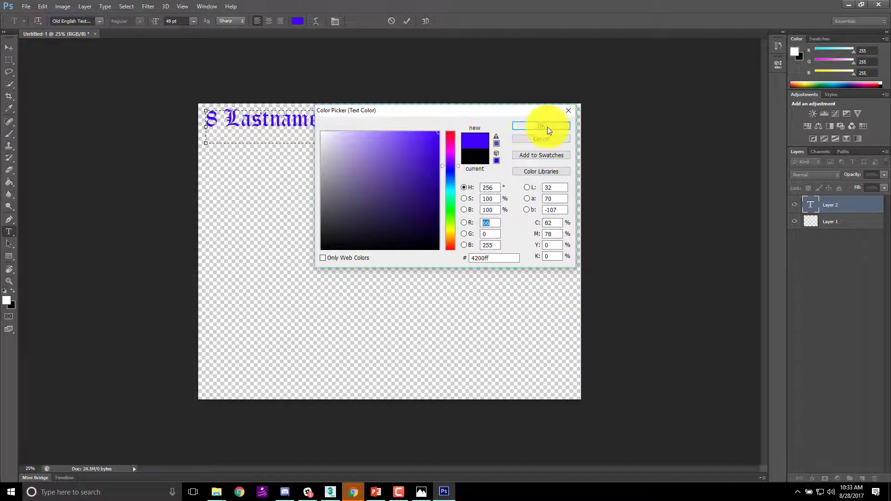
click(541, 125)
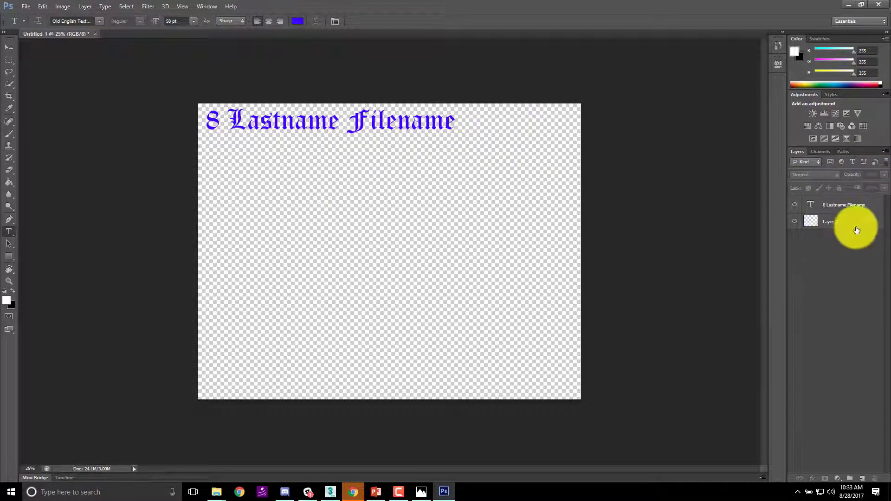
Save the document on the Desktop as TurnIn_default.psd, accepting the format options
click(26, 7)
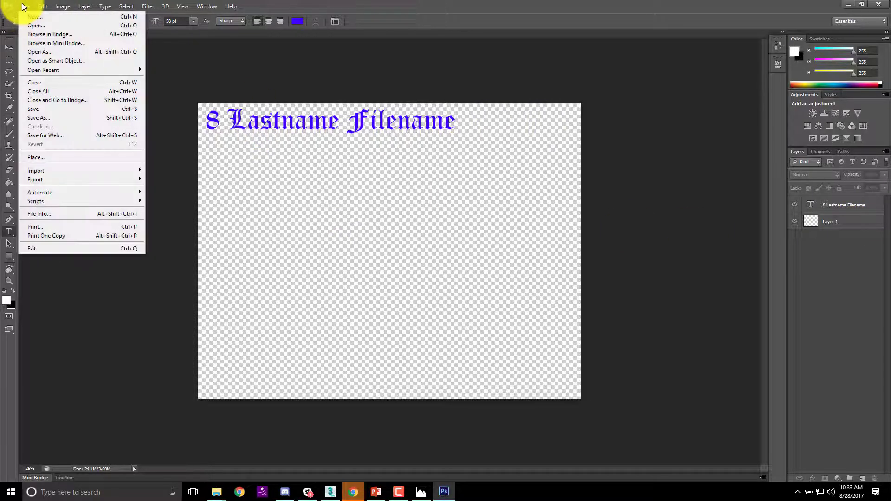
click(38, 118)
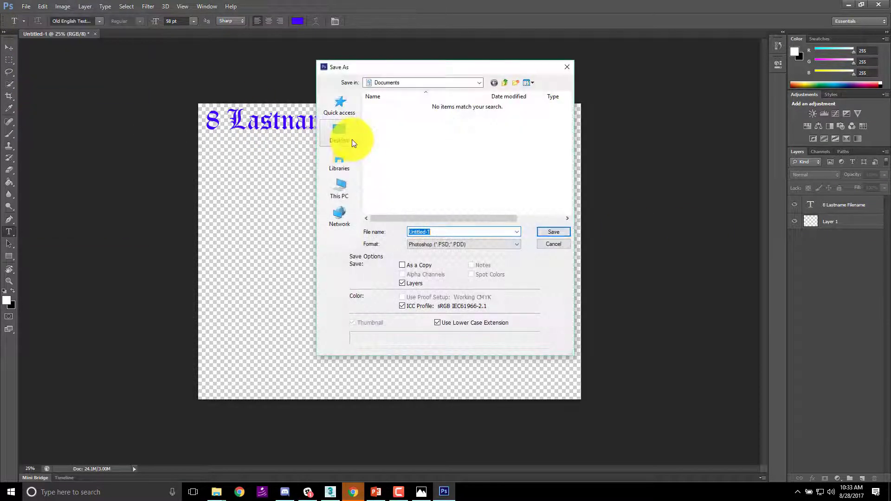
click(340, 136)
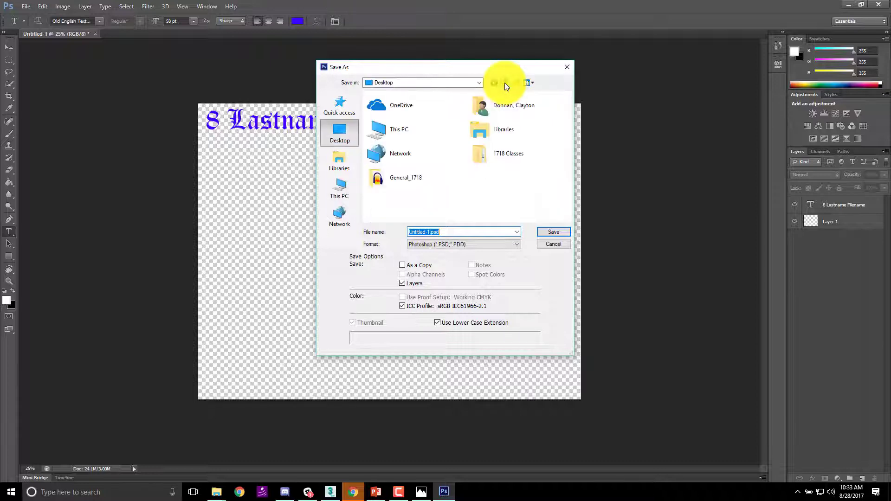
triple_click(463, 232)
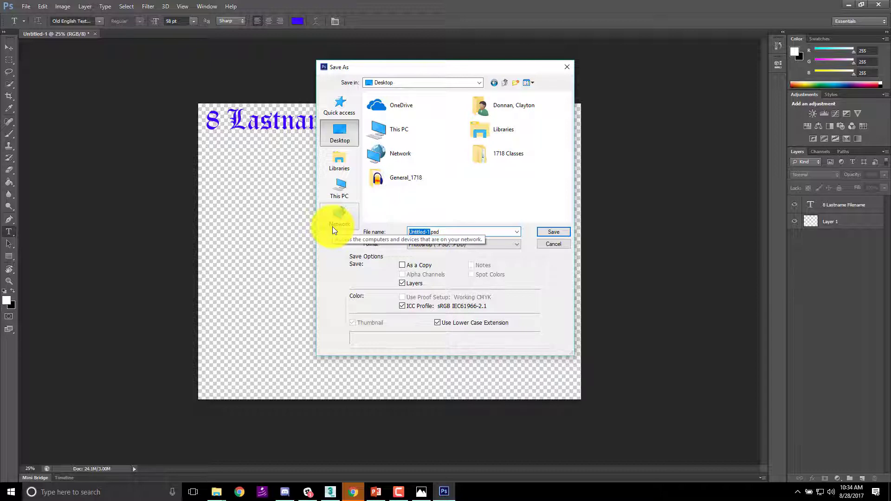
text(TurnIn_default.psd)
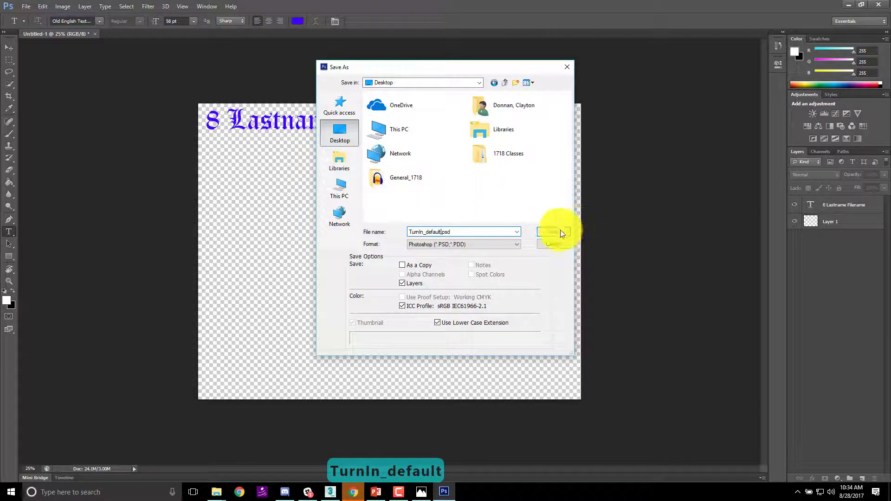
click(560, 233)
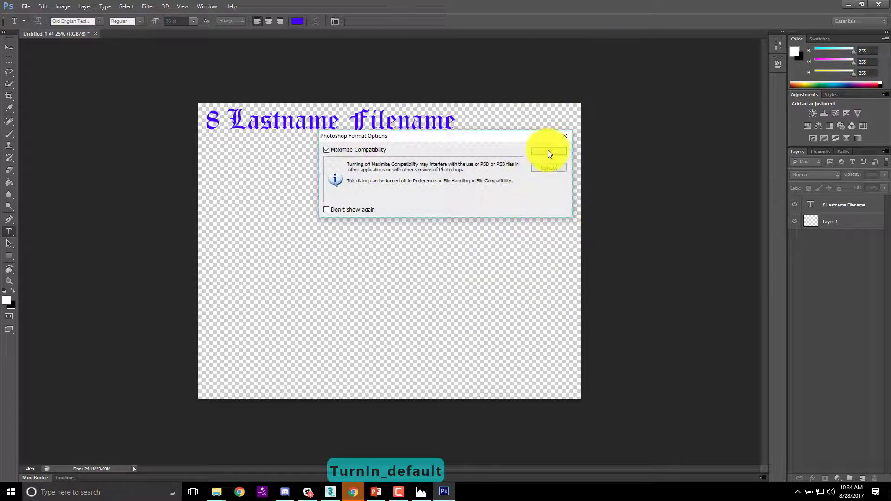
click(548, 153)
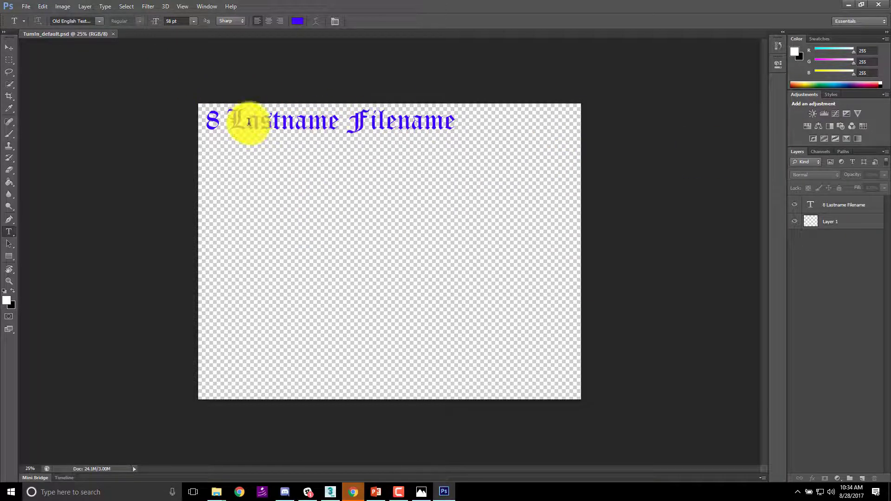
mouse_move(635, 300)
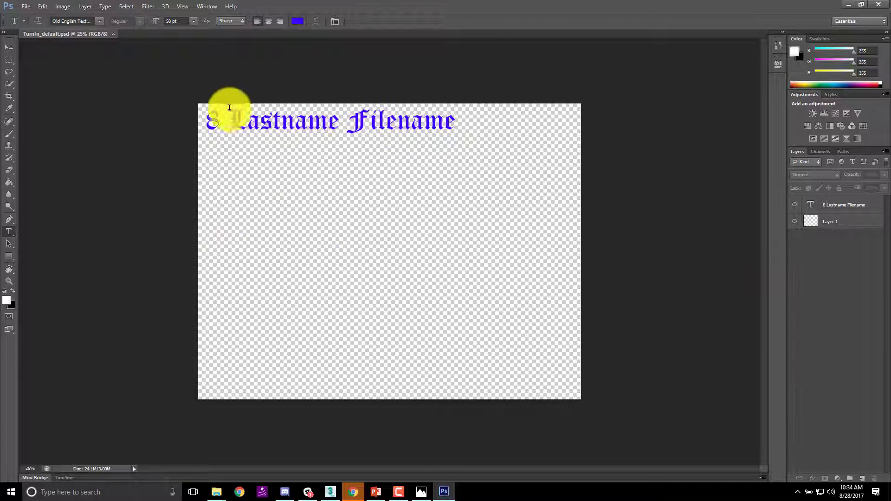
mouse_move(50, 201)
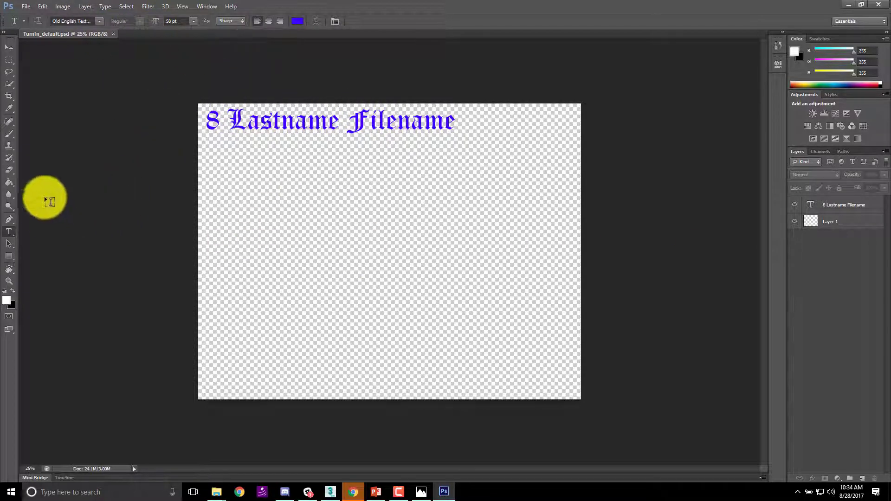
mouse_move(405, 492)
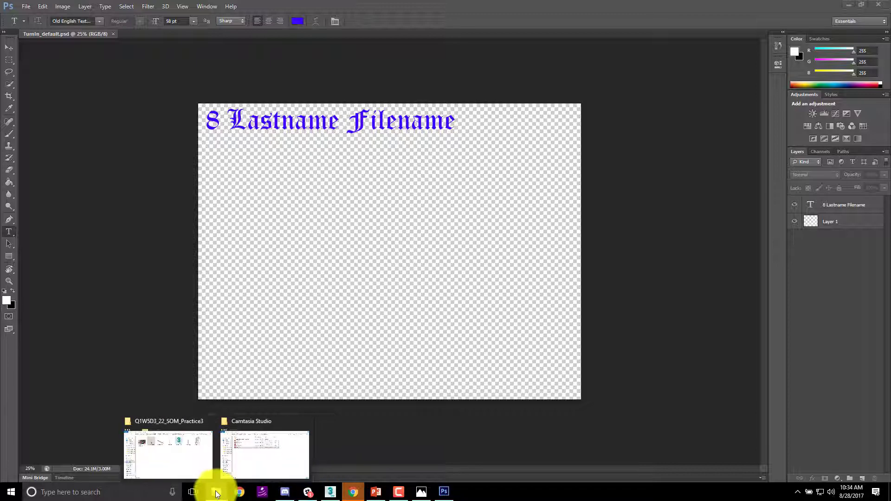
Bring the Sword_Final, Sword_Left, Sword_Bottom and Sword_Top renders in as separate layers under the title
click(168, 455)
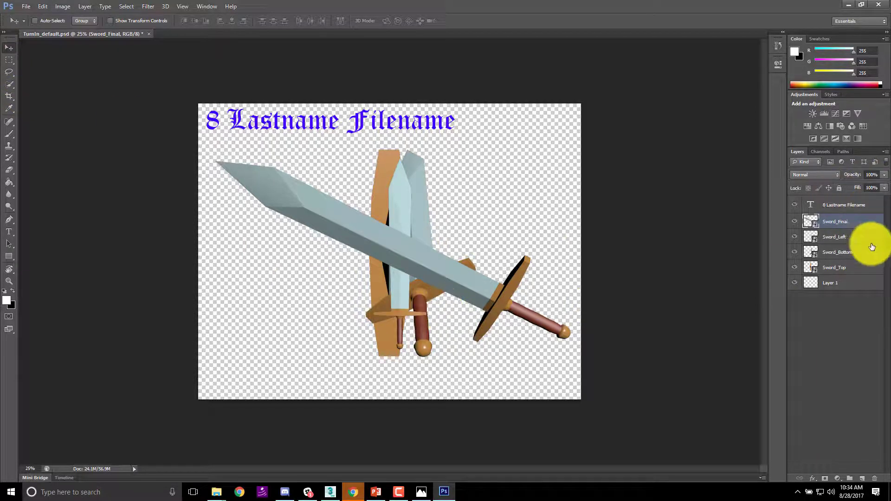
Place the Sword_Left view upright at left and rotate the Sword_Bottom view to lower centre
click(835, 237)
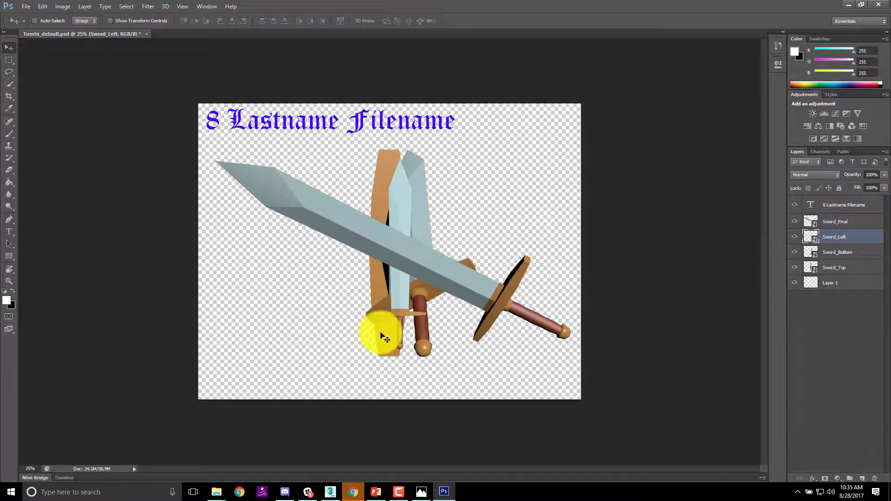
key(ctrl+t)
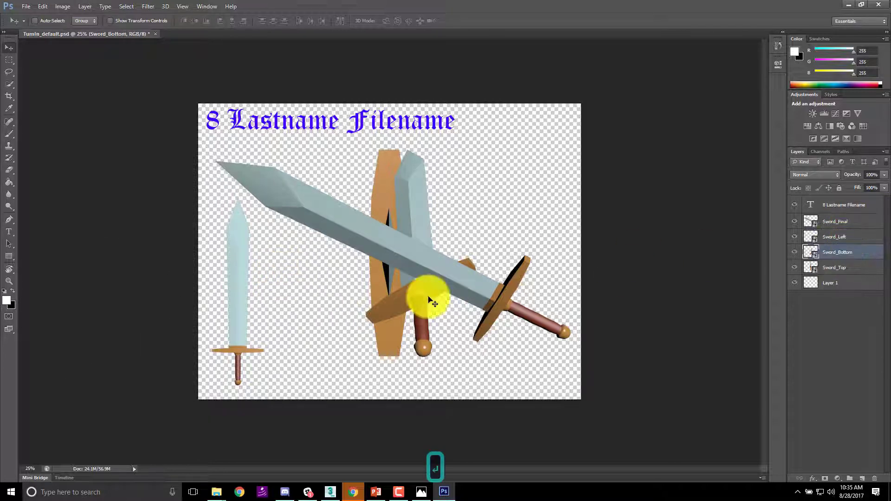
key(ctrl+t)
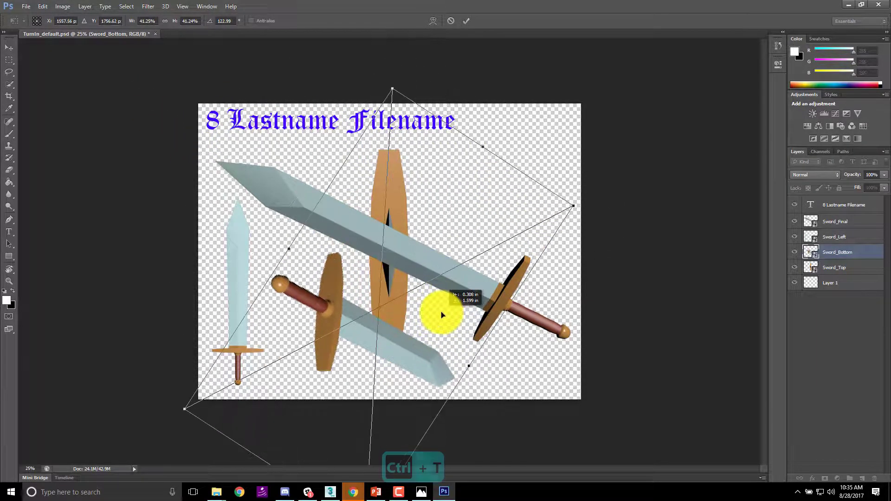
key(Return)
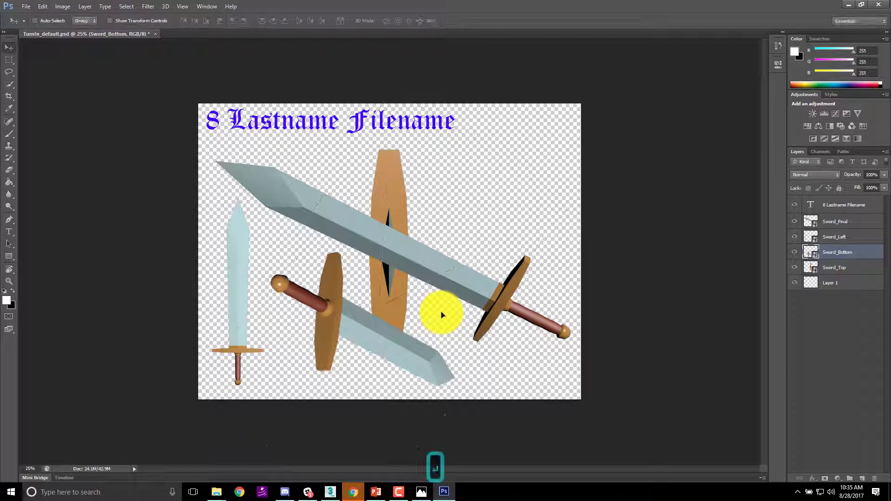
Move the Sword_Top crossguard view to the upper right
click(834, 267)
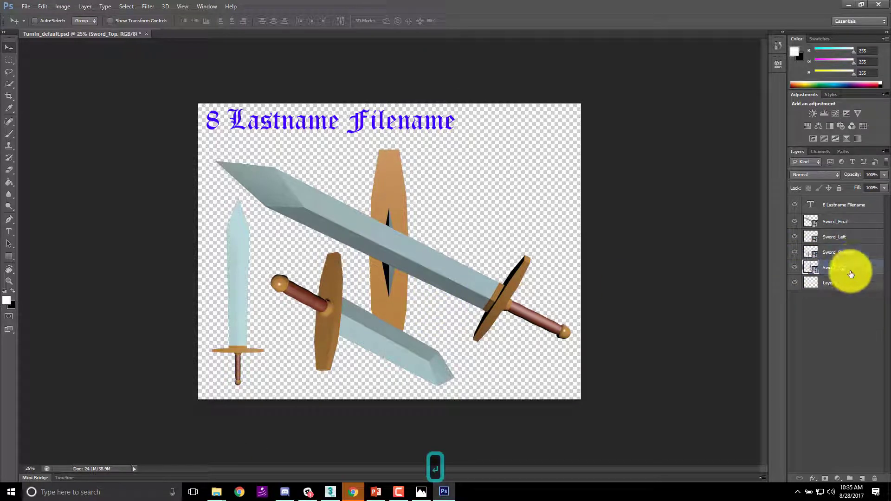
key(ctrl+t)
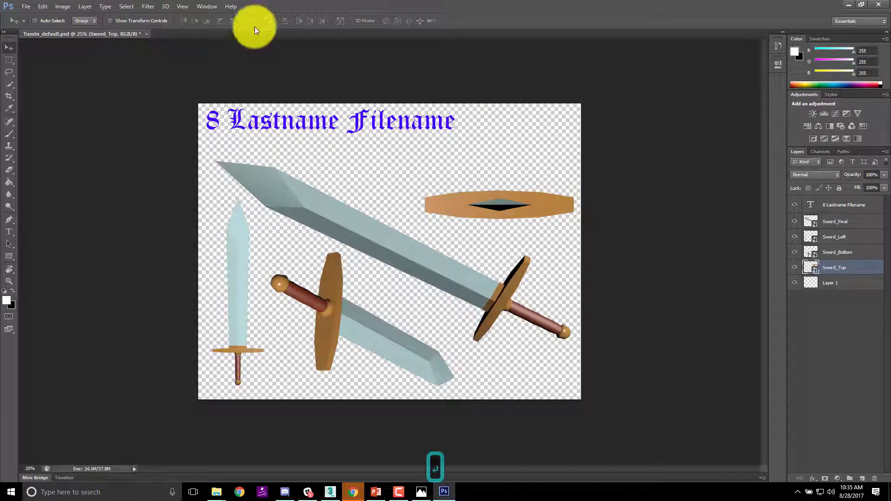
Set Save for Web to the PNG-24 preset with Transparency and proceed to save
click(26, 6)
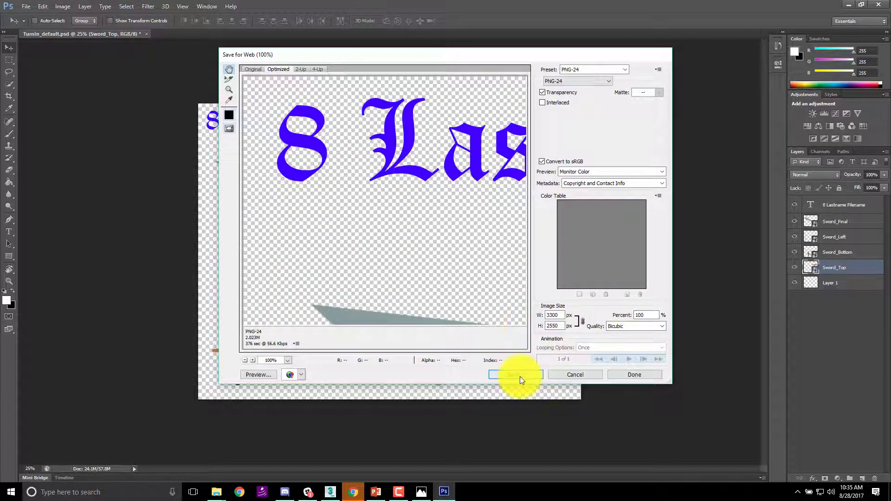
mouse_move(554, 74)
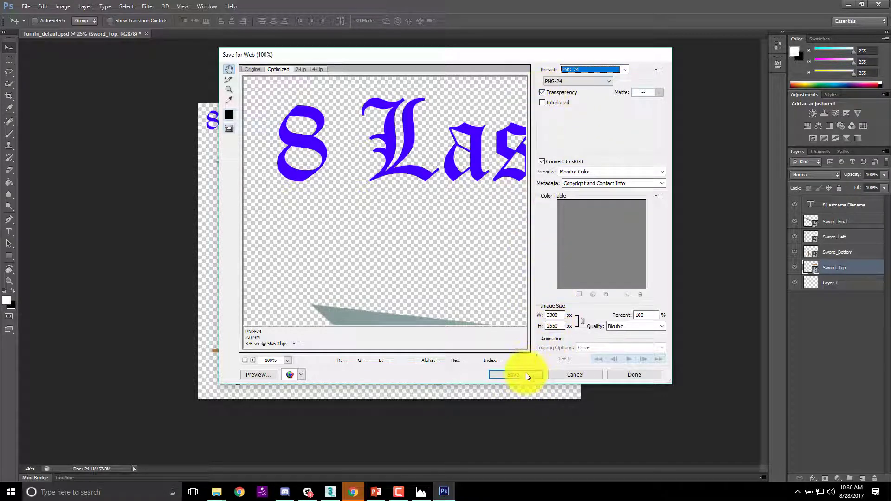
click(513, 375)
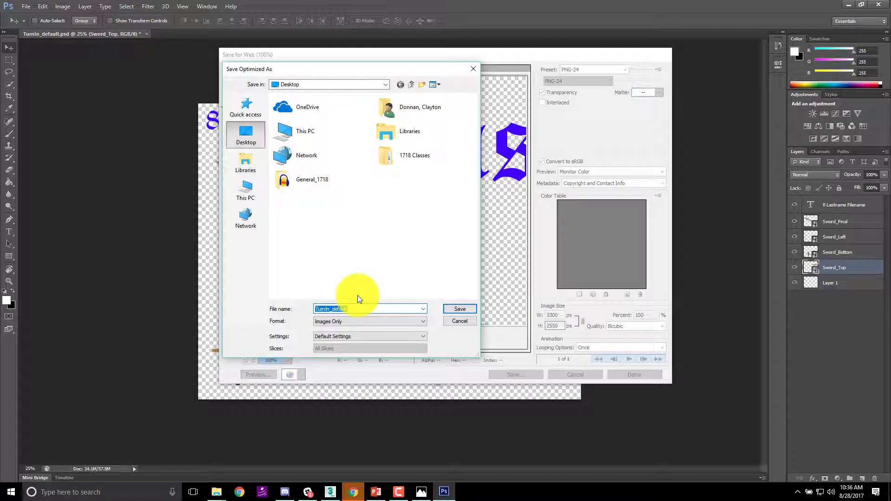
Name the export 8_Lastname_Weapon and save the PNG to the Desktop
text(8)
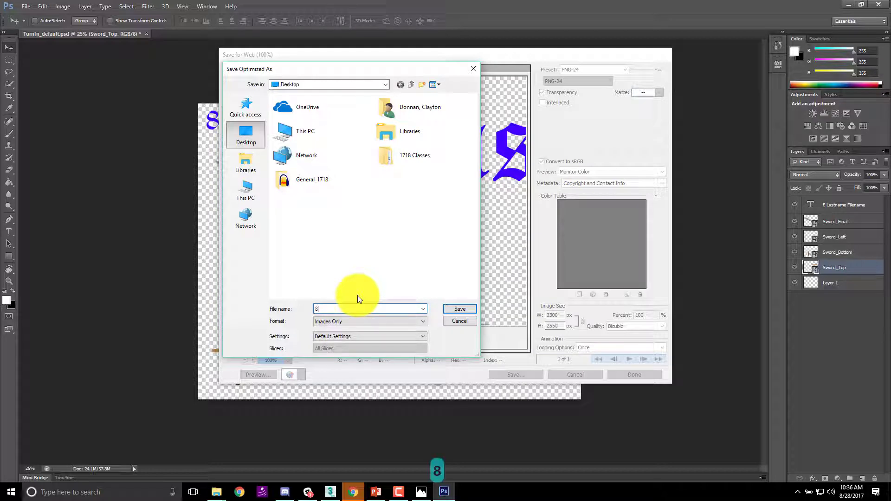
text(_Lastname)
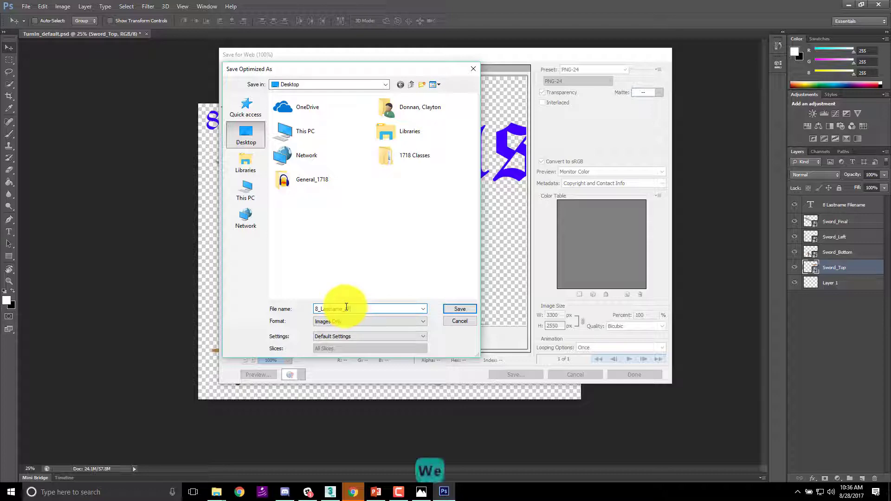
text(_Weapon)
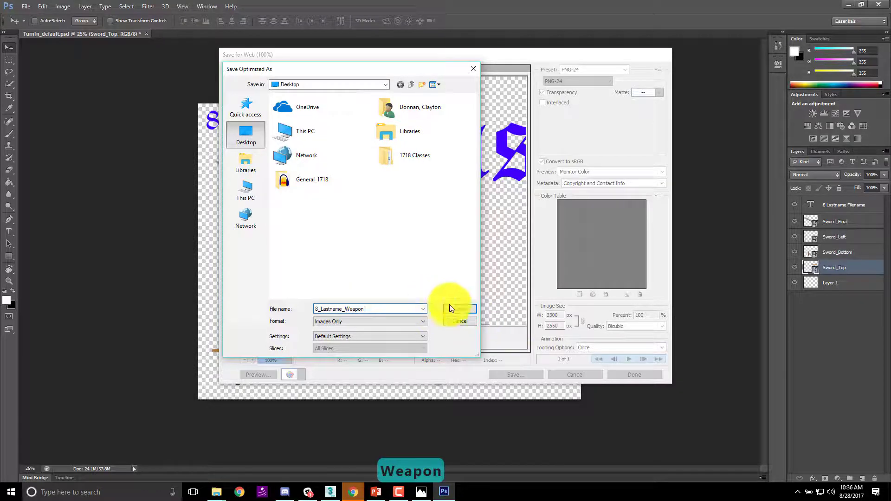
click(460, 321)
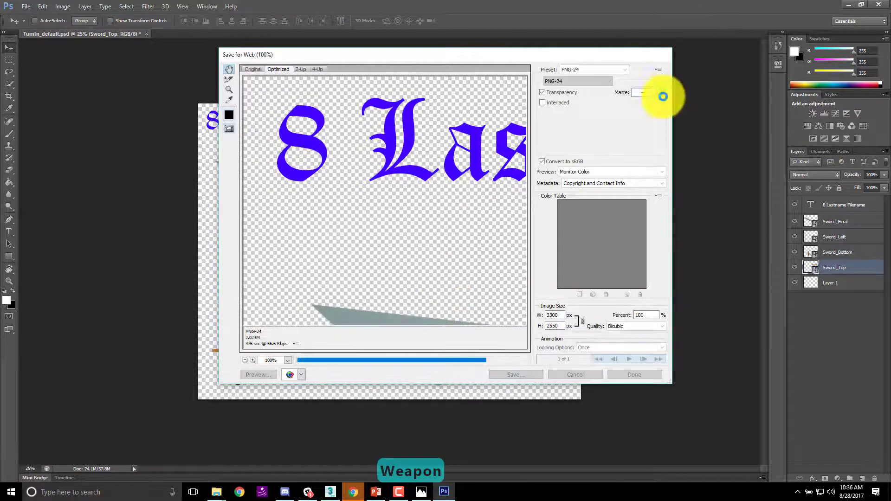